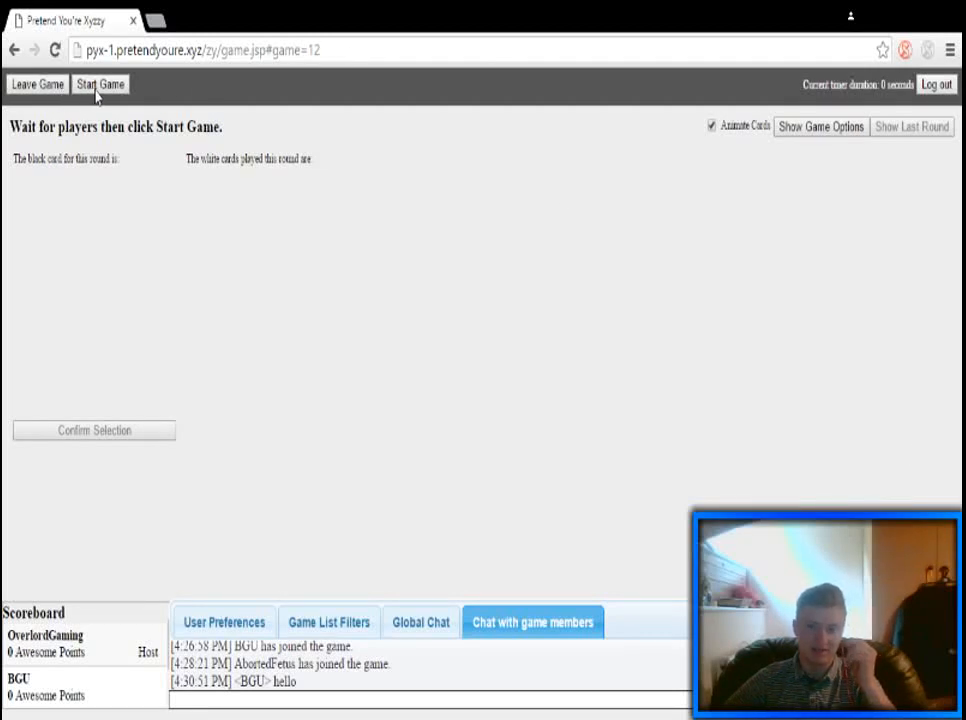
Start the game, submit 'A spastic nerd.' for the new-year card, then show game options
click(100, 84)
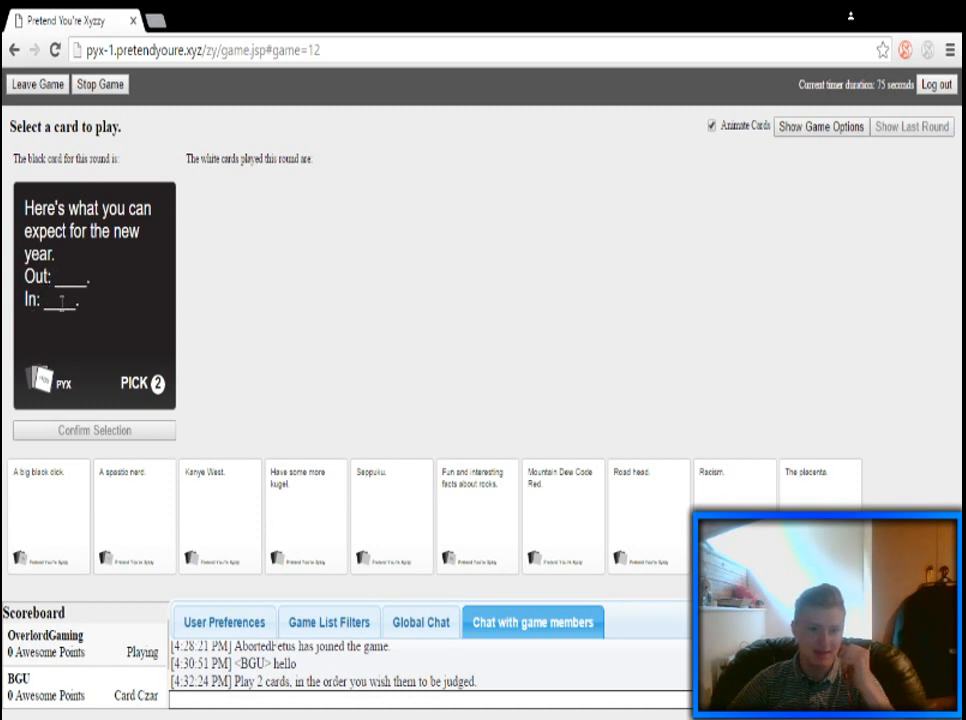
click(47, 515)
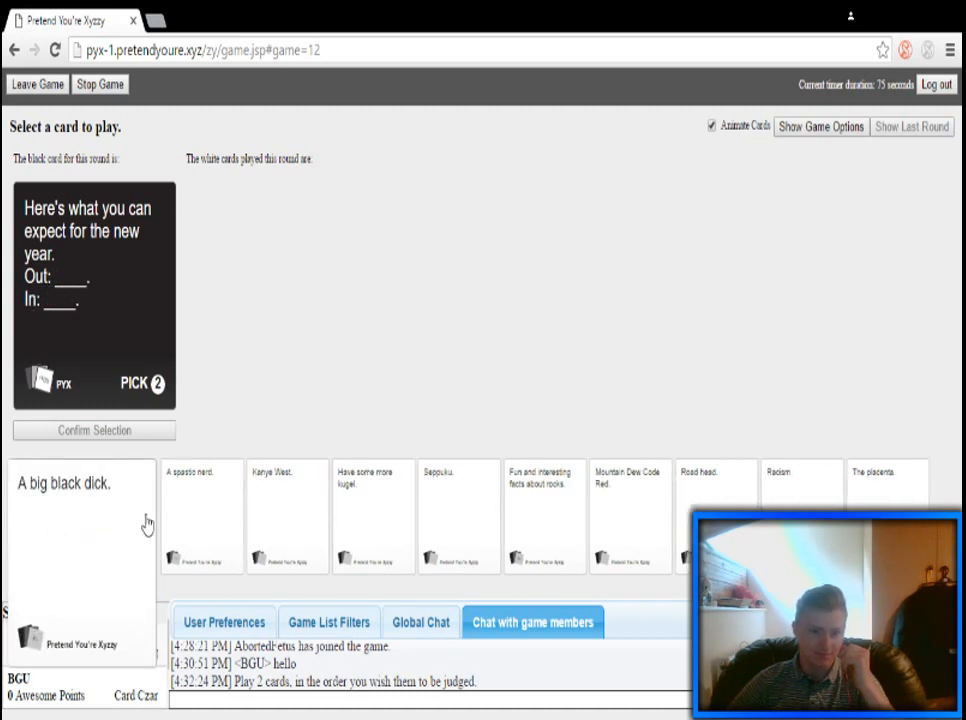
click(192, 515)
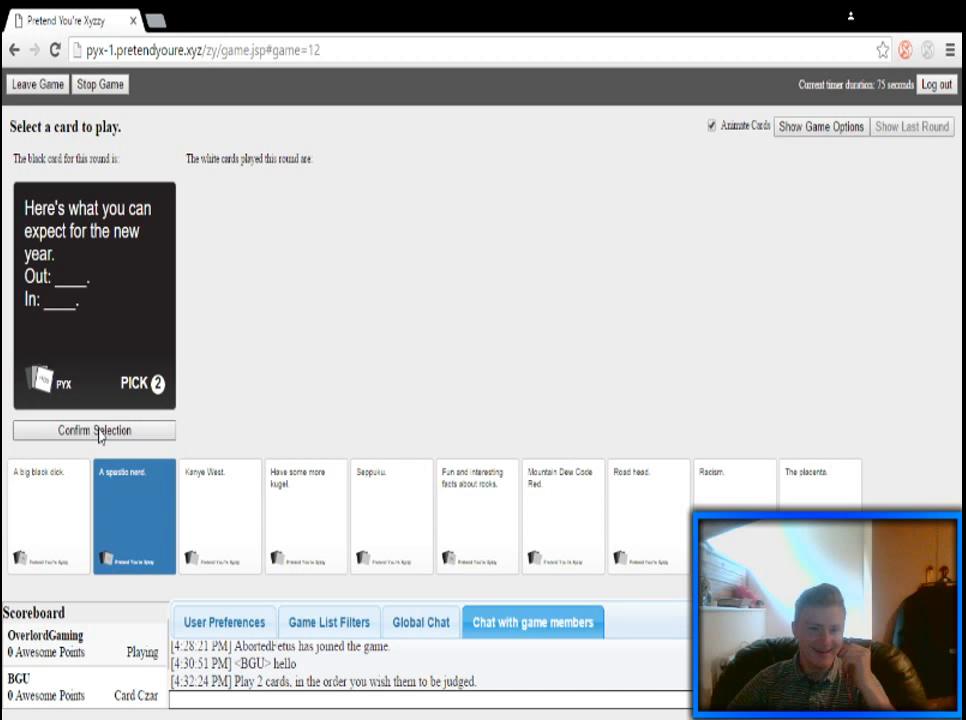
click(94, 430)
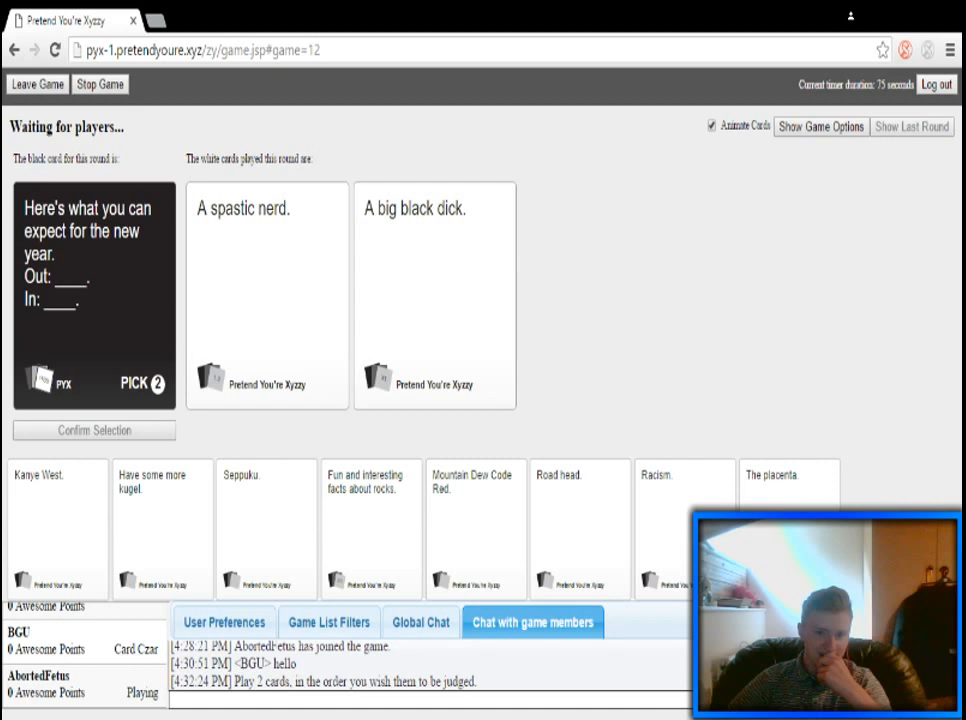
click(820, 126)
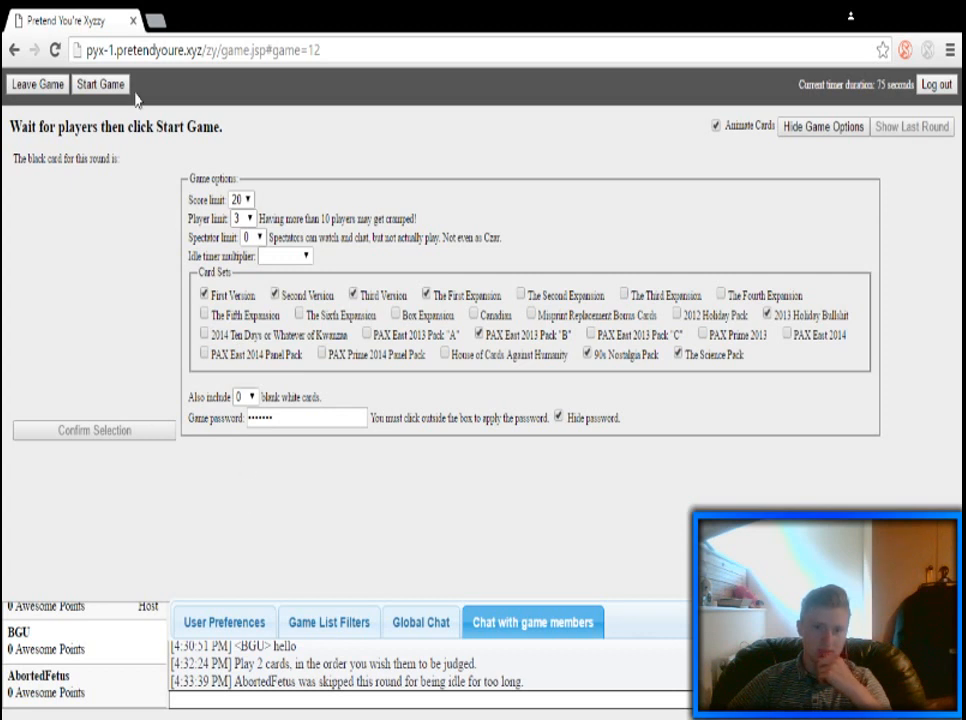
Restart the game and play Cockfights and Wet dreams for the acid-trip card
click(100, 84)
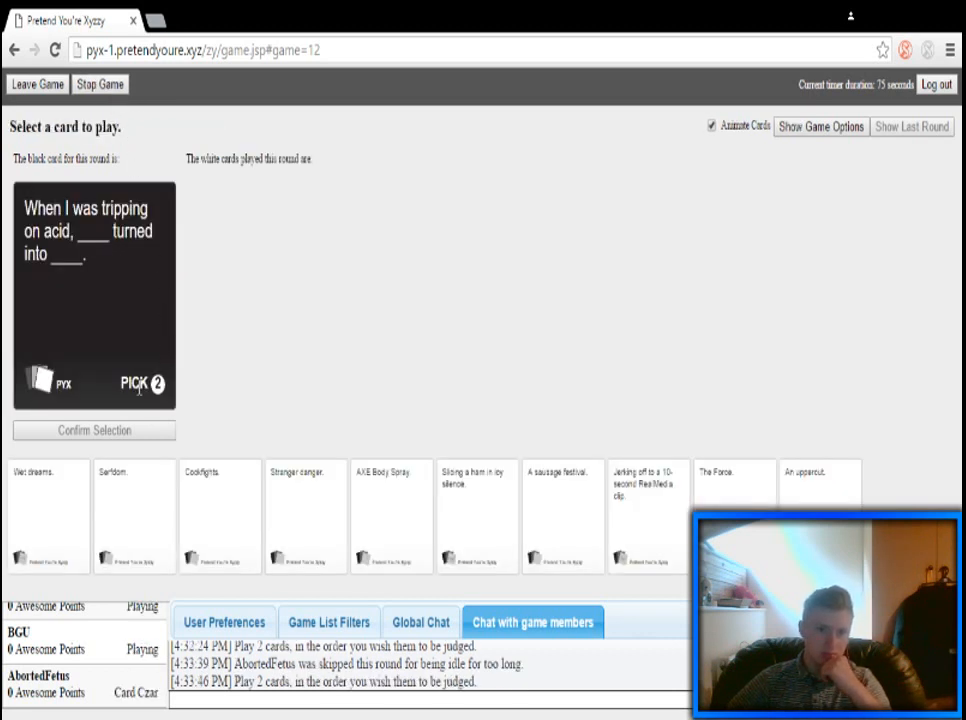
click(135, 515)
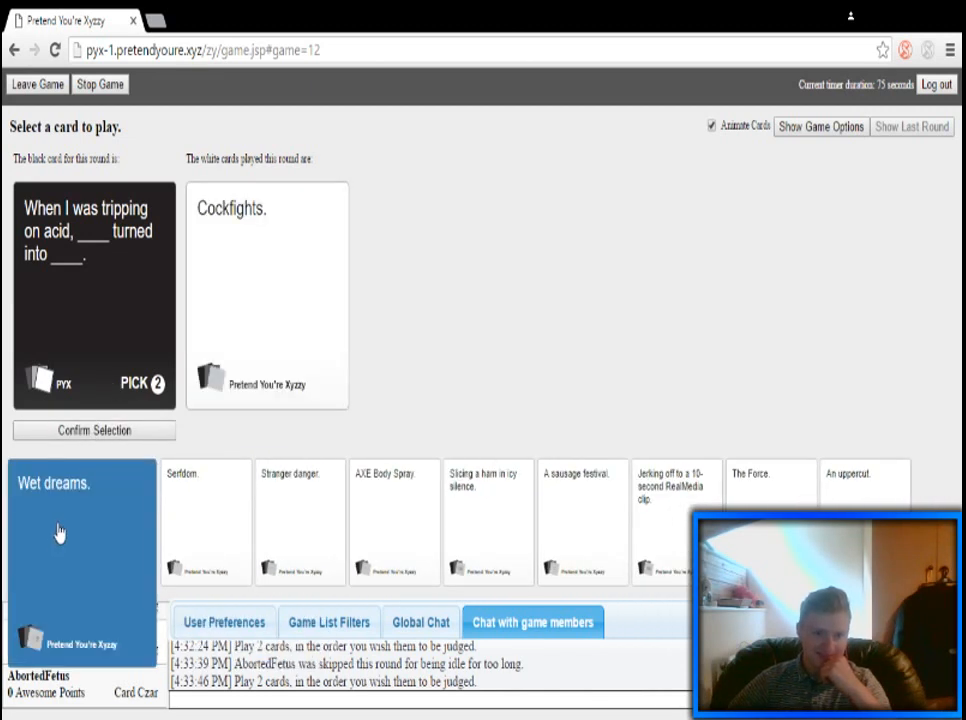
click(80, 483)
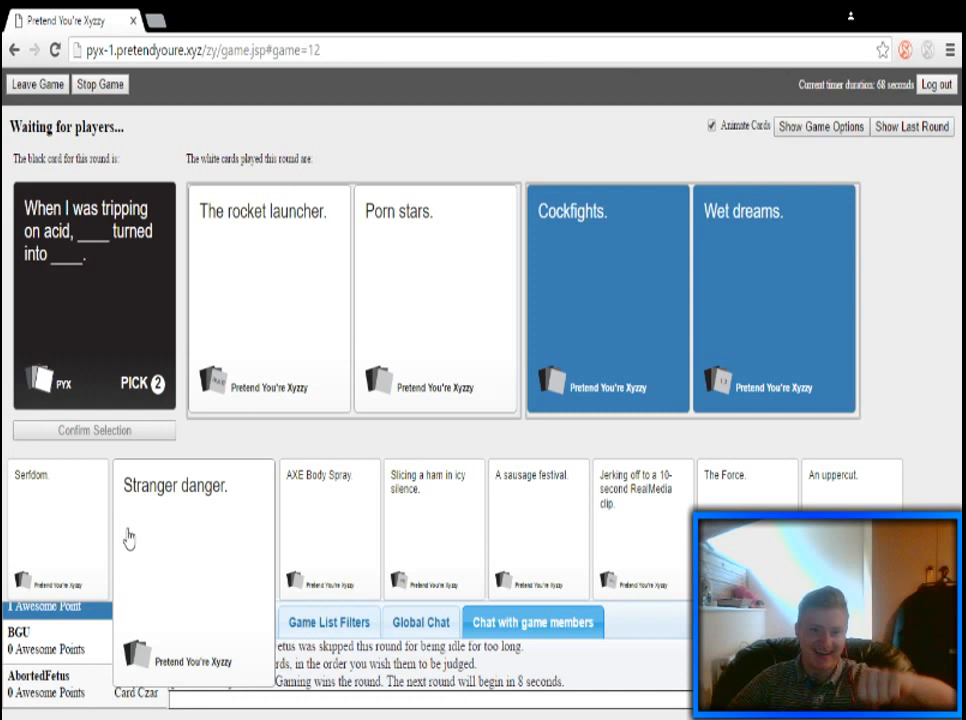
mouse_move(120, 543)
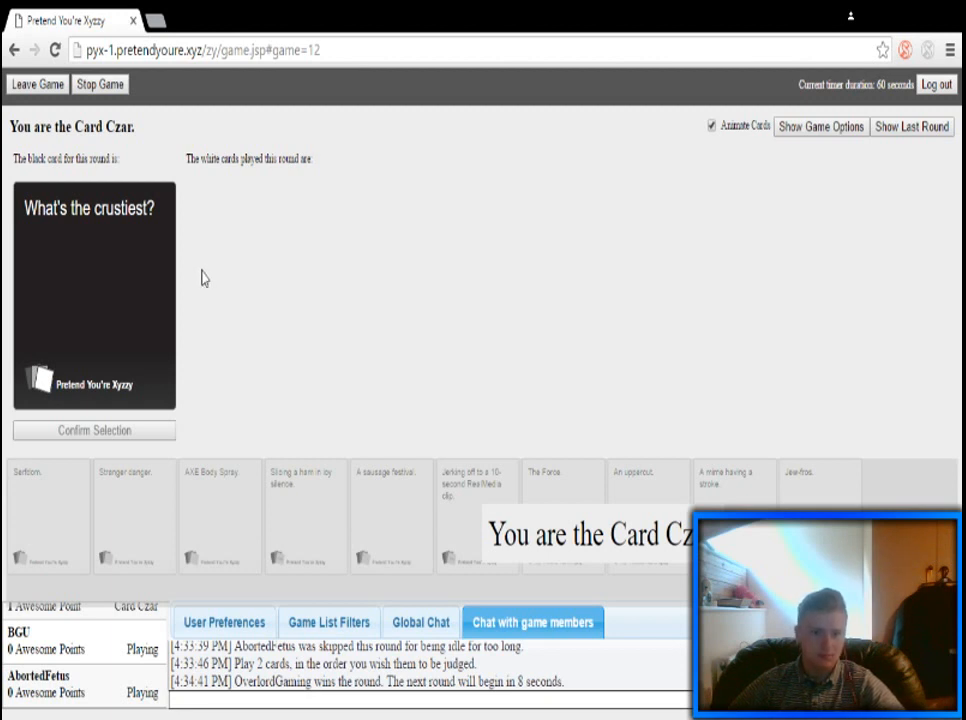
mouse_move(135, 257)
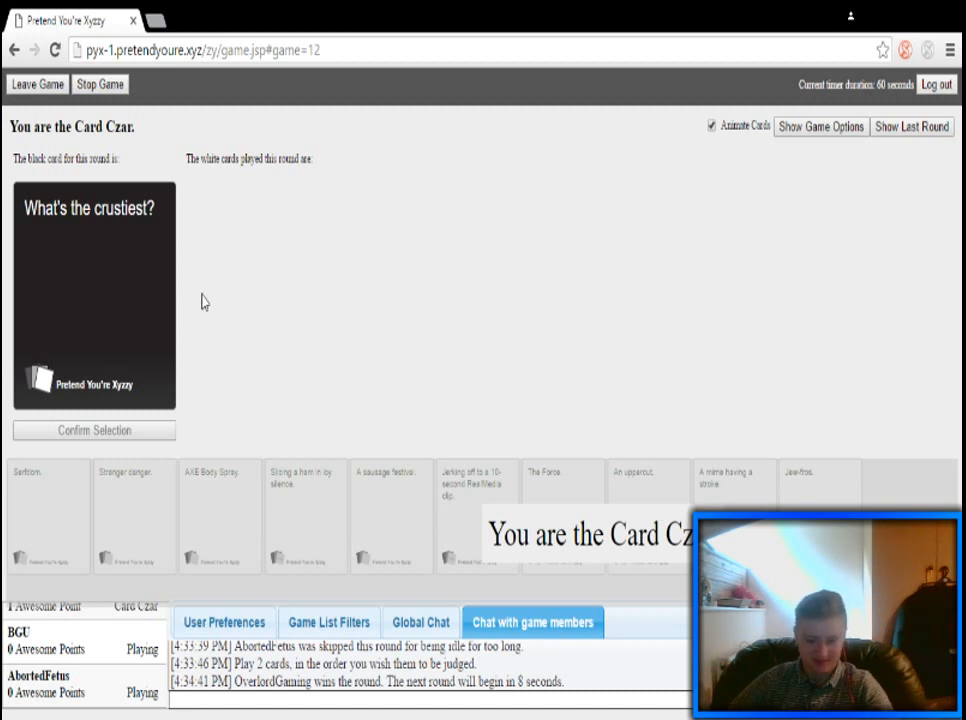
mouse_move(193, 313)
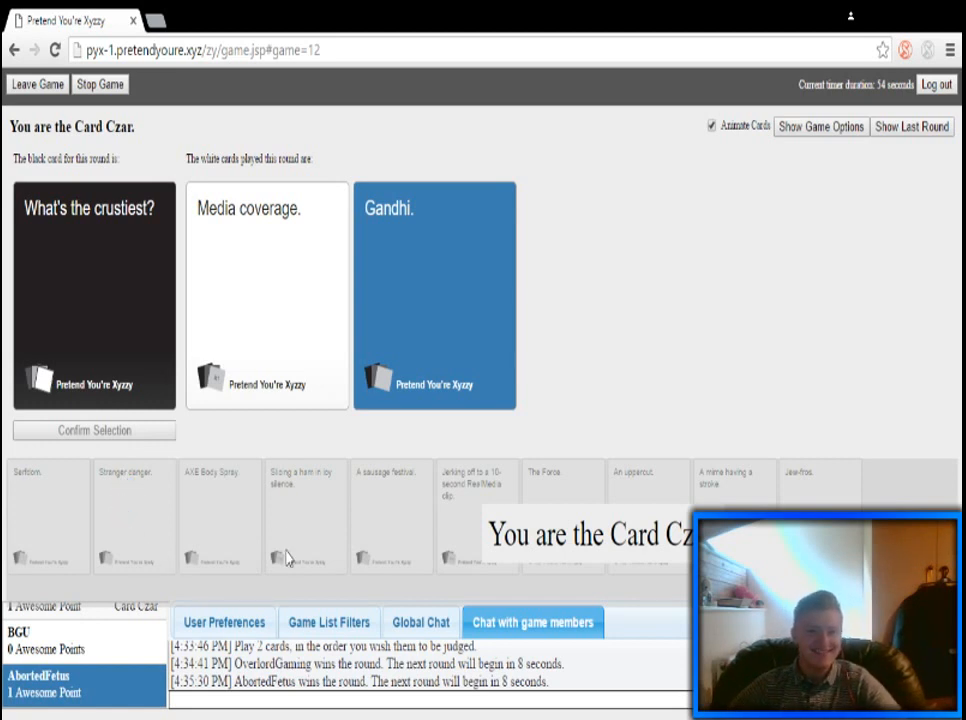
mouse_move(392, 595)
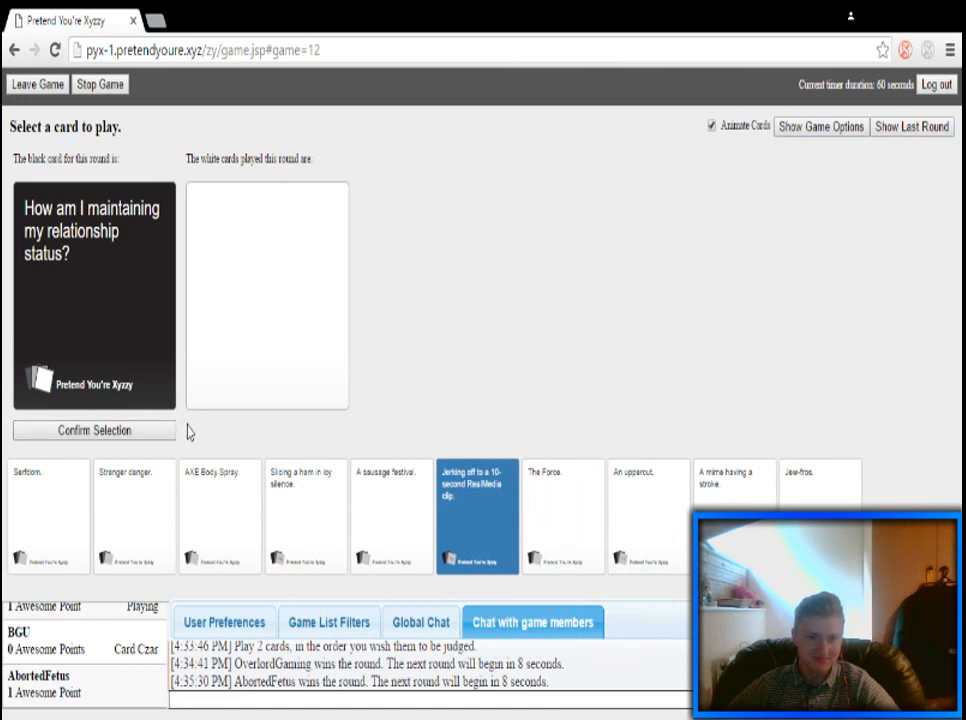
Submit the RealMedia clip card for the relationship-status question
click(477, 515)
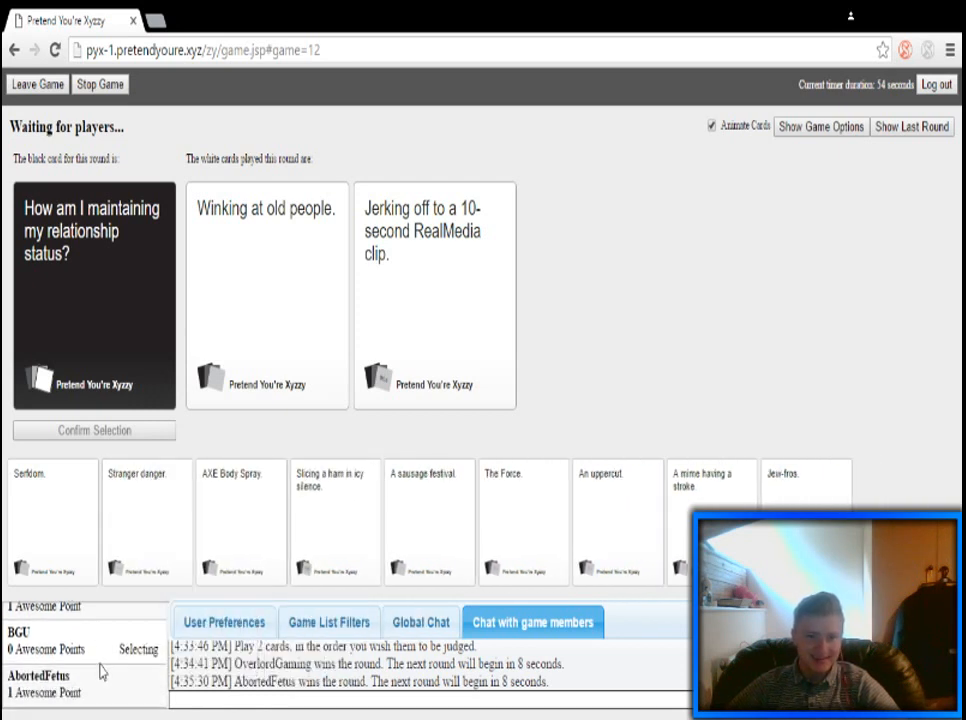
mouse_move(428, 453)
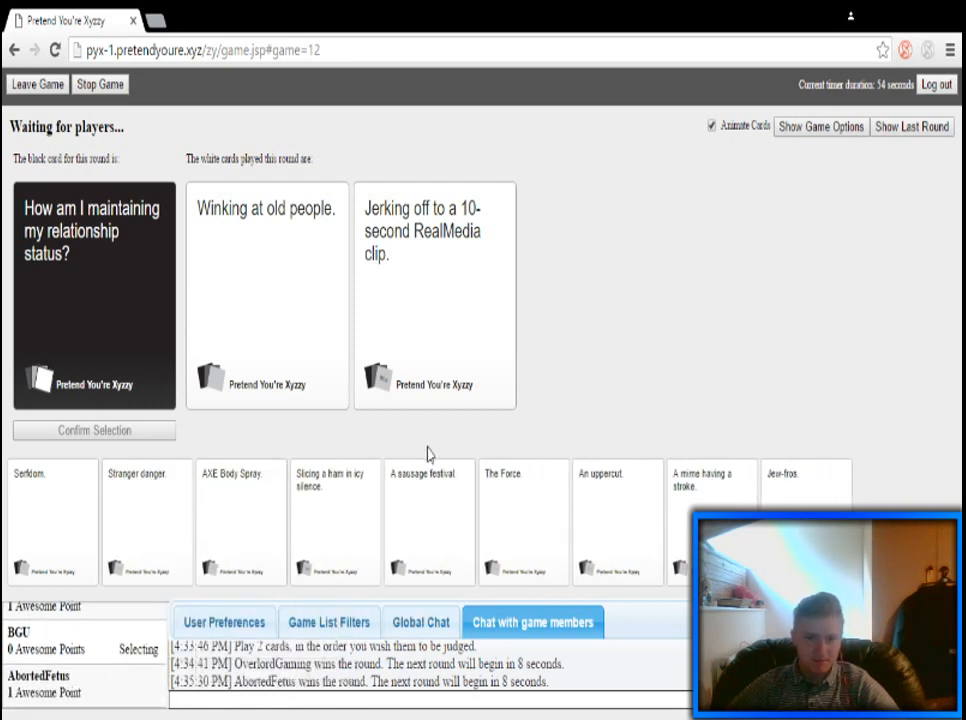
click(434, 295)
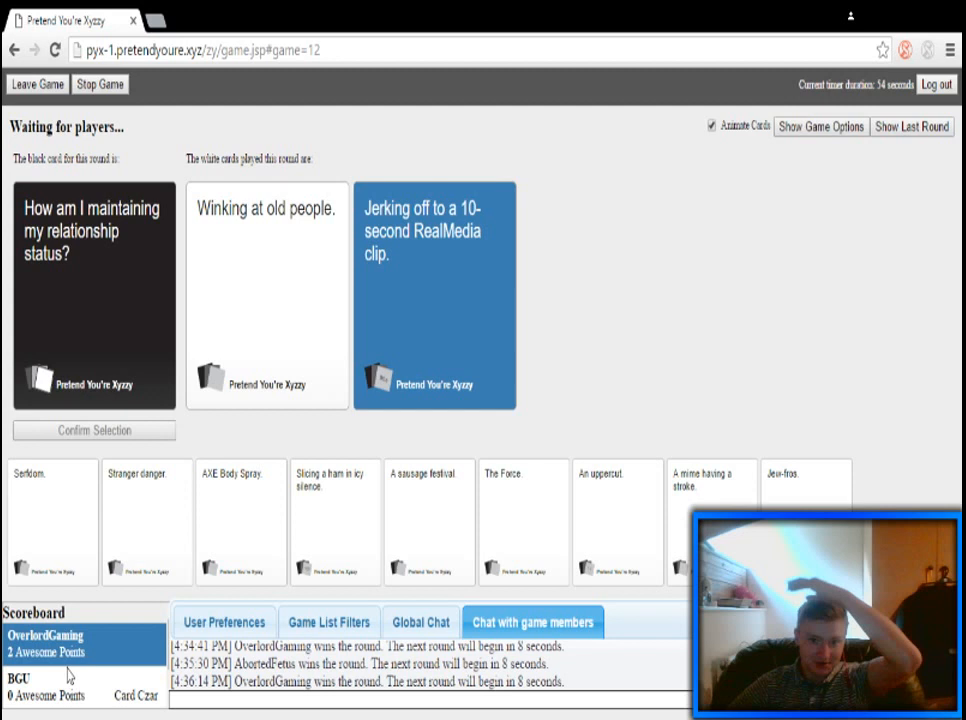
mouse_move(107, 673)
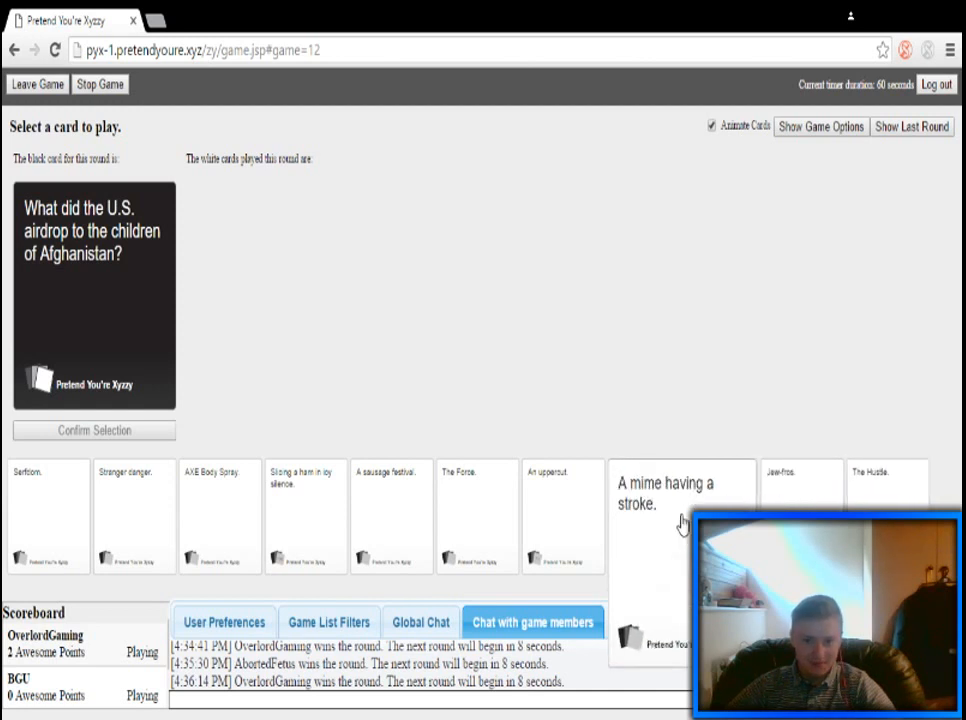
Play 'A mime having a stroke.', then confirm Poorly-timed Holocaust jokes as the winner
click(680, 500)
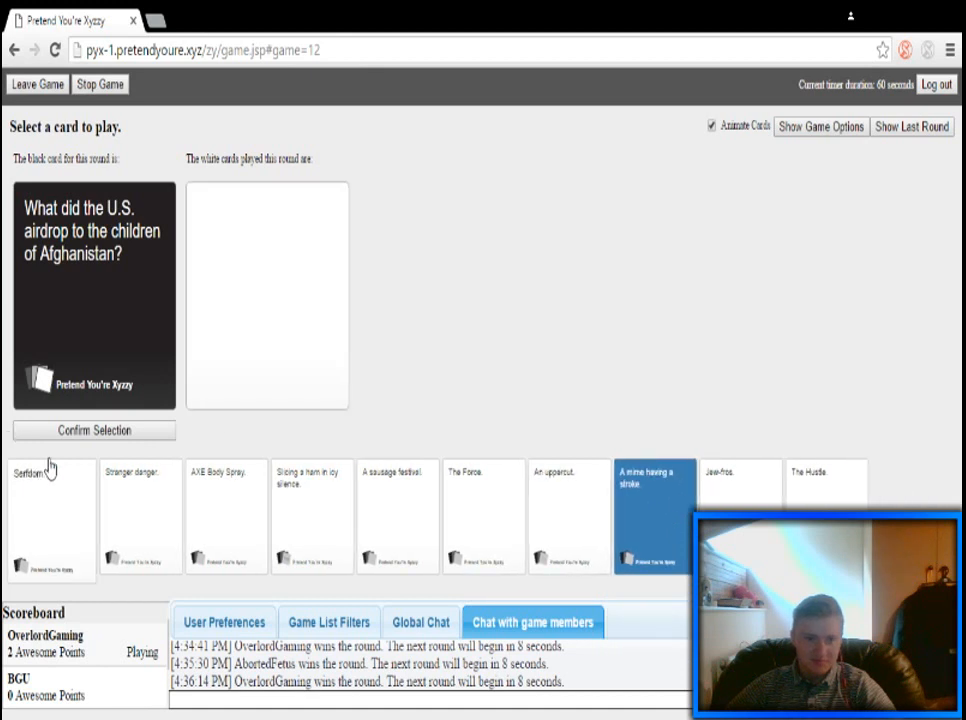
click(94, 430)
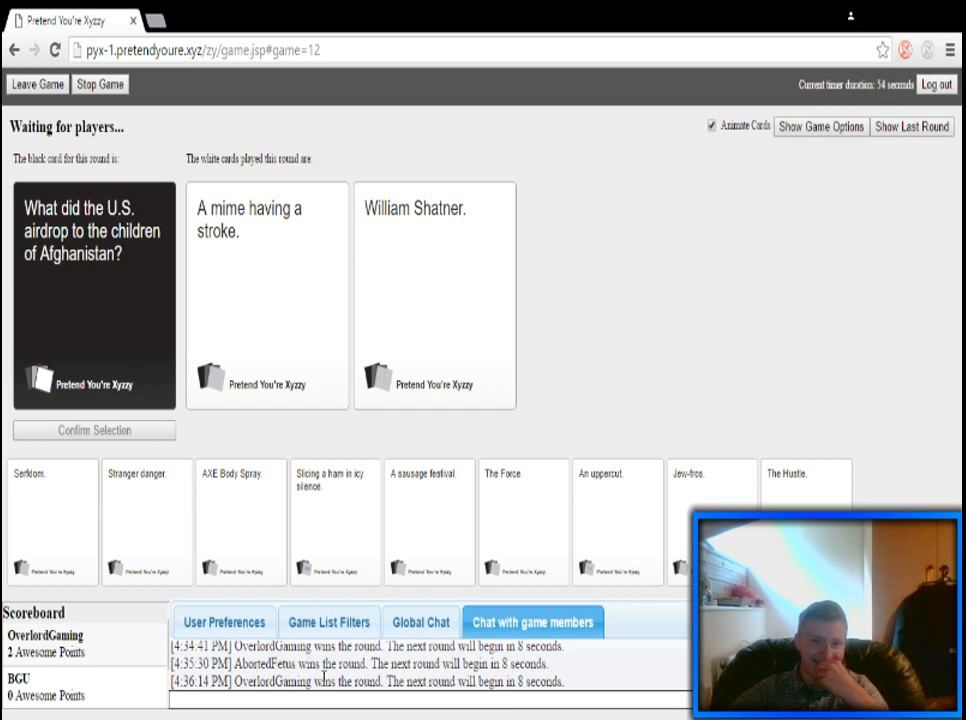
click(267, 295)
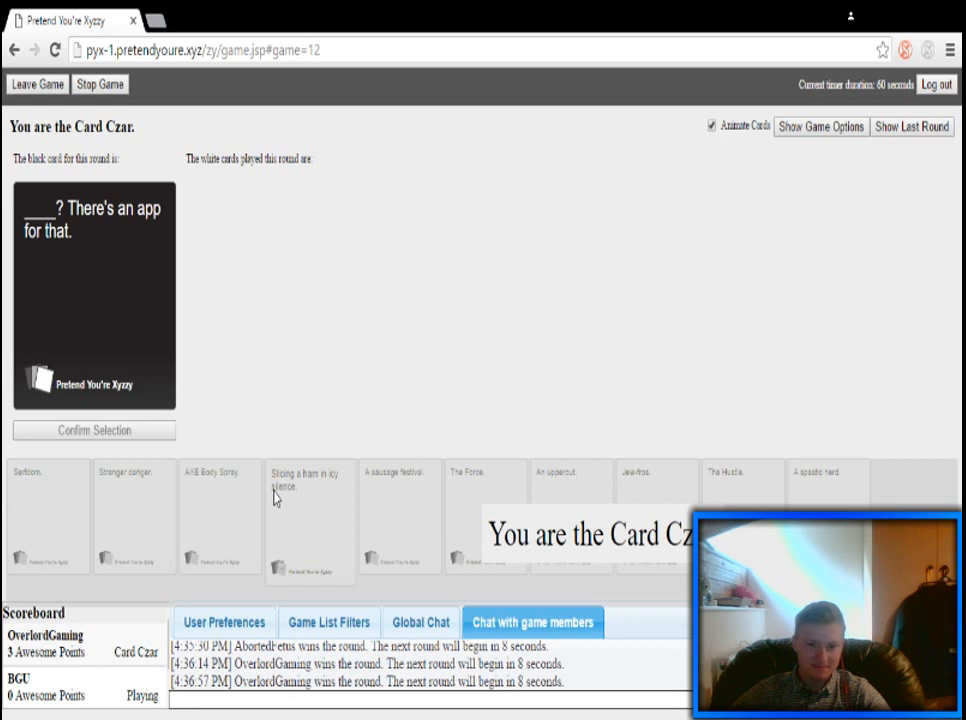
mouse_move(290, 572)
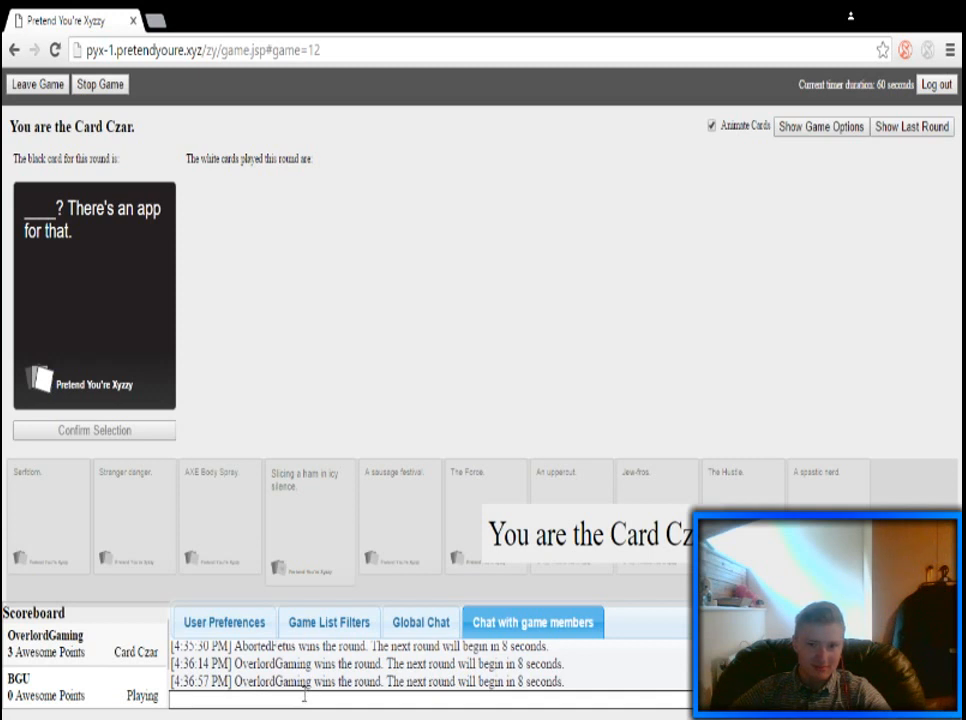
mouse_move(308, 697)
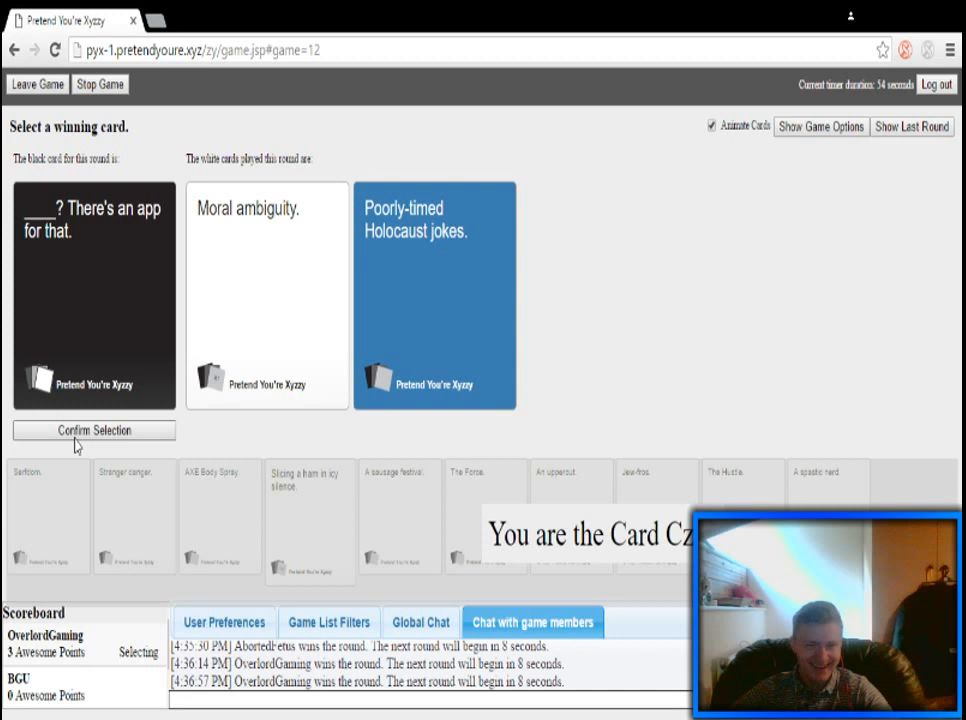
click(93, 430)
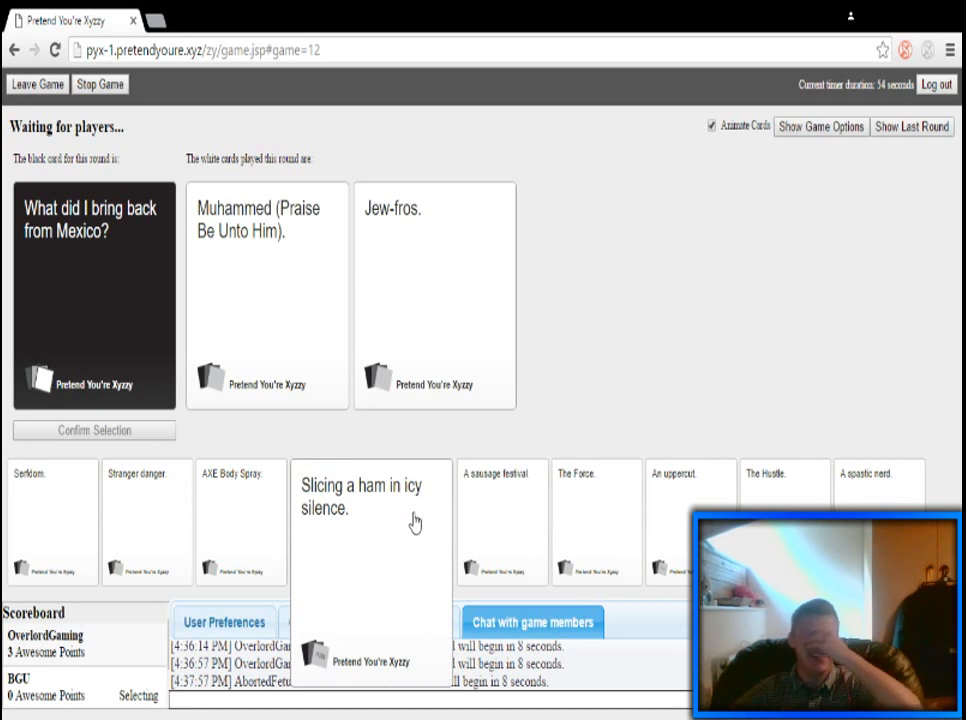
mouse_move(405, 531)
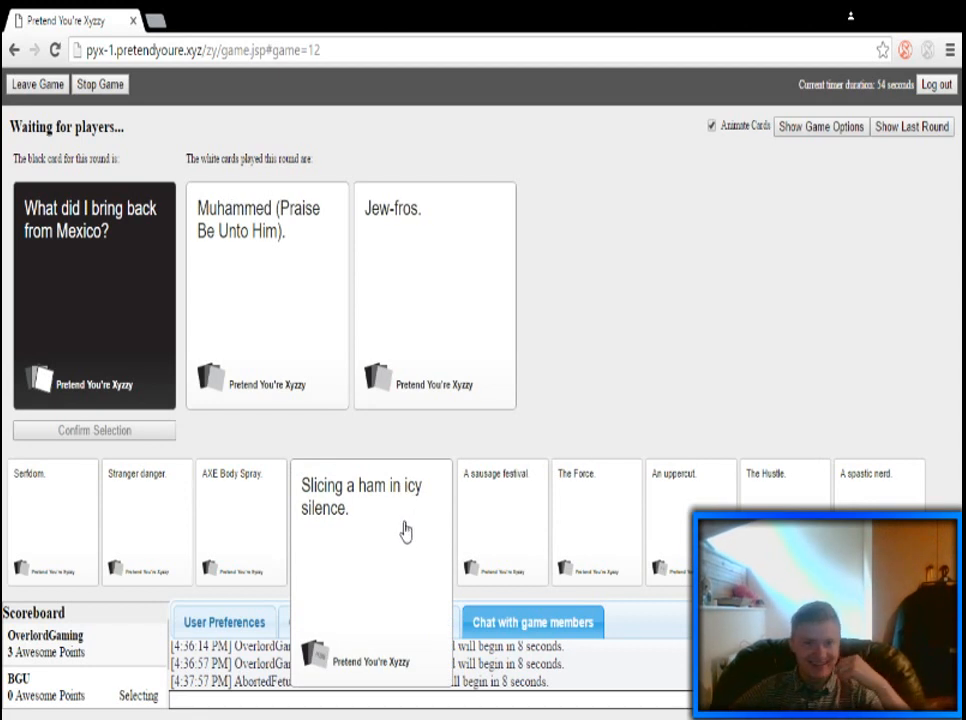
mouse_move(371, 585)
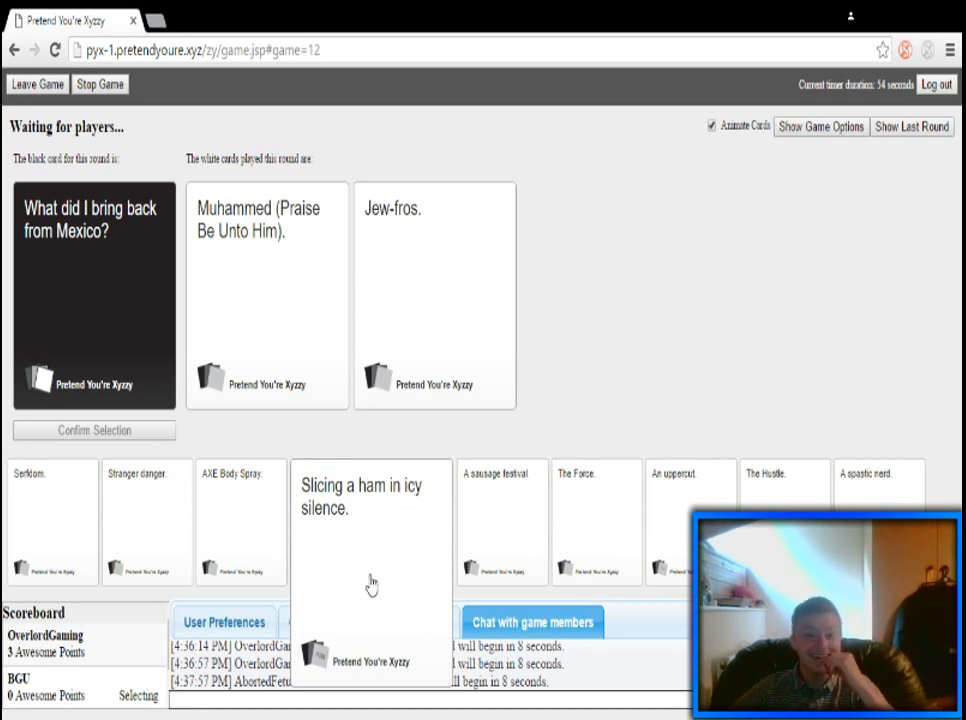
Confirm Jew-fros. as the answer to the Mexico card
click(434, 290)
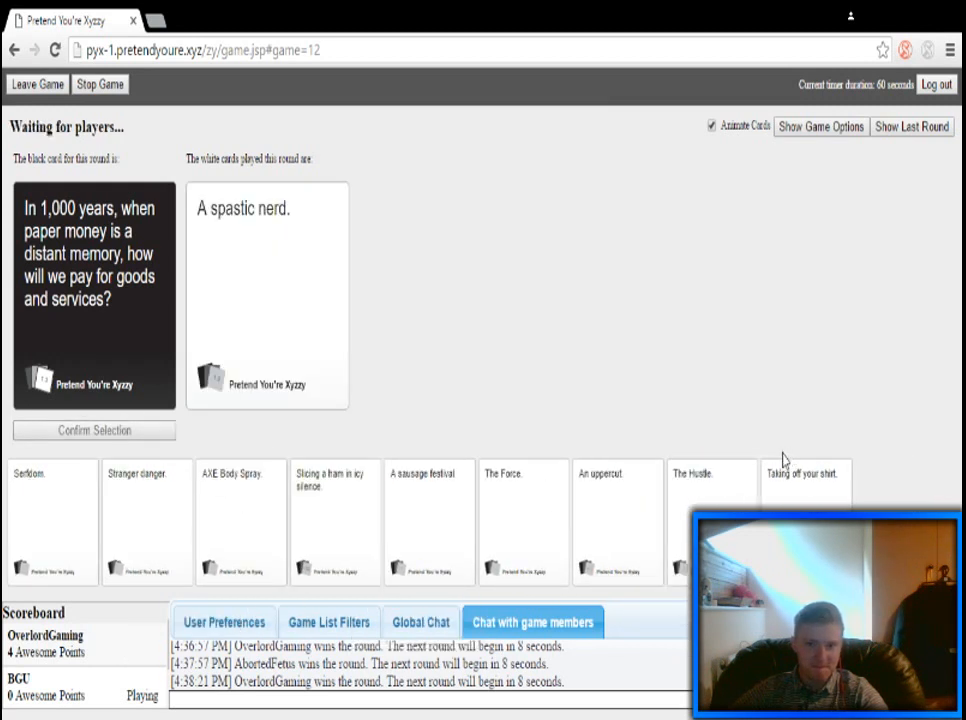
mouse_move(805, 473)
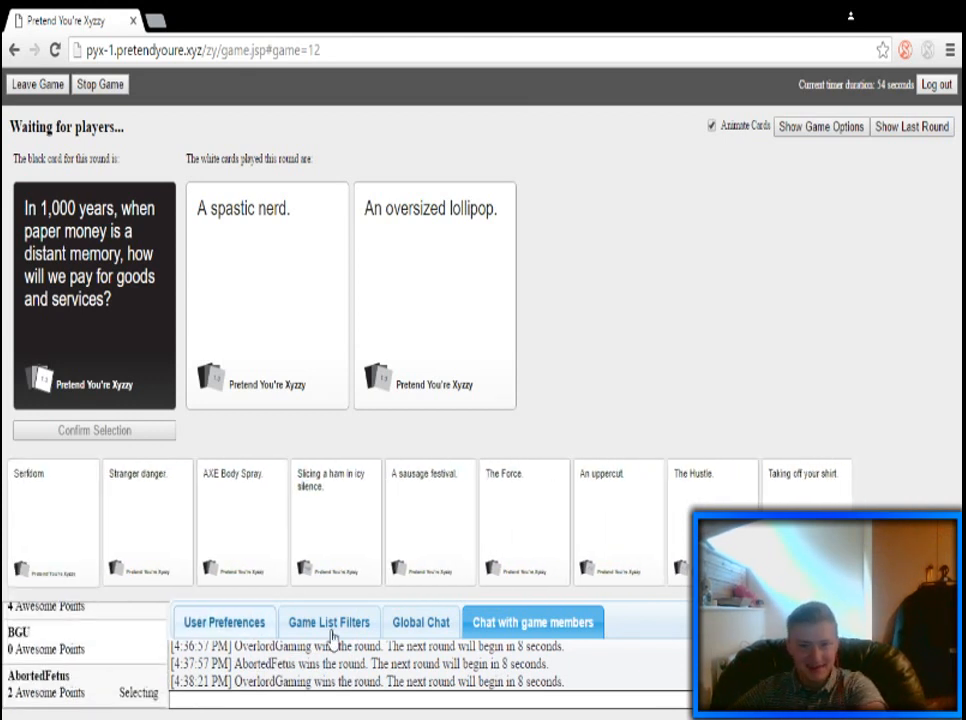
Confirm 'A spastic nerd.' as the answer to the paper-money card
click(434, 295)
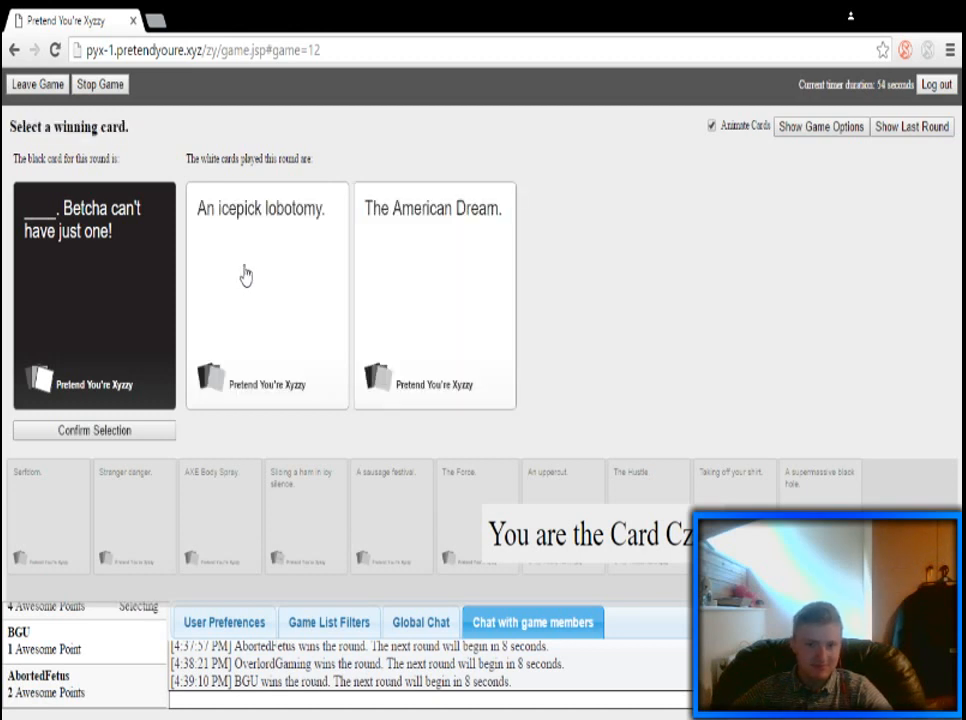
mouse_move(255, 230)
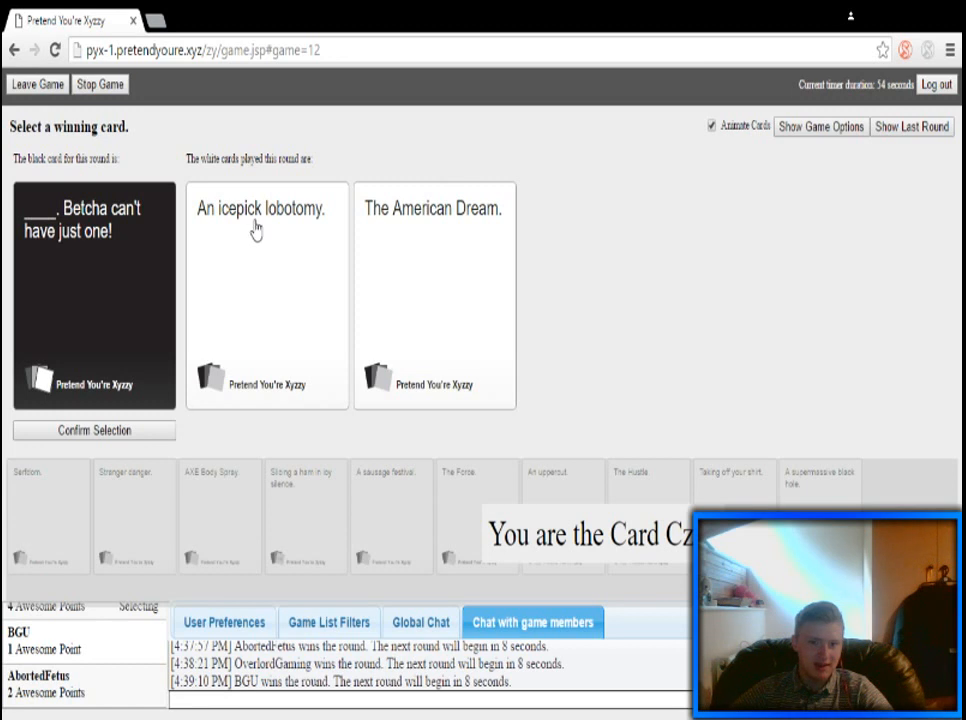
mouse_move(153, 225)
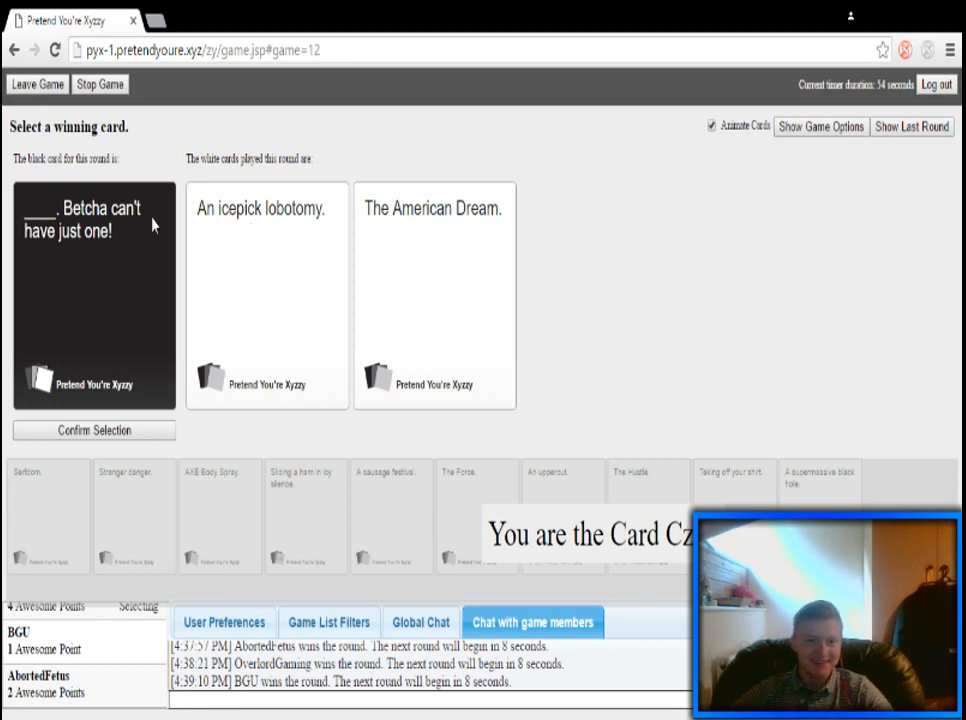
mouse_move(227, 258)
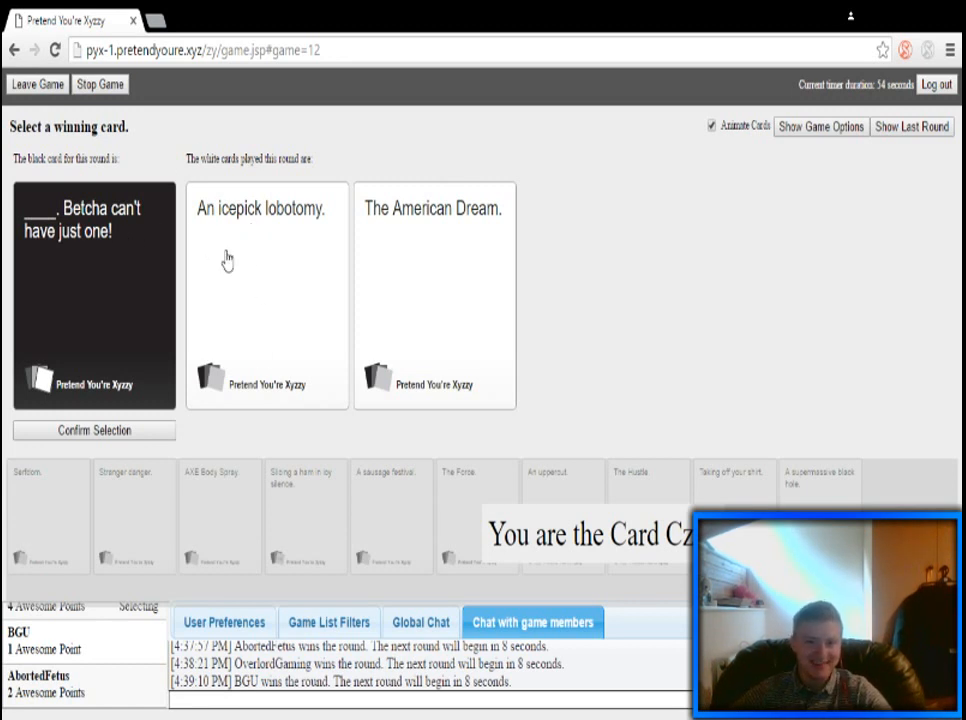
Pick The American Dream. as winner of the Betcha-can't-have-just-one card
click(433, 295)
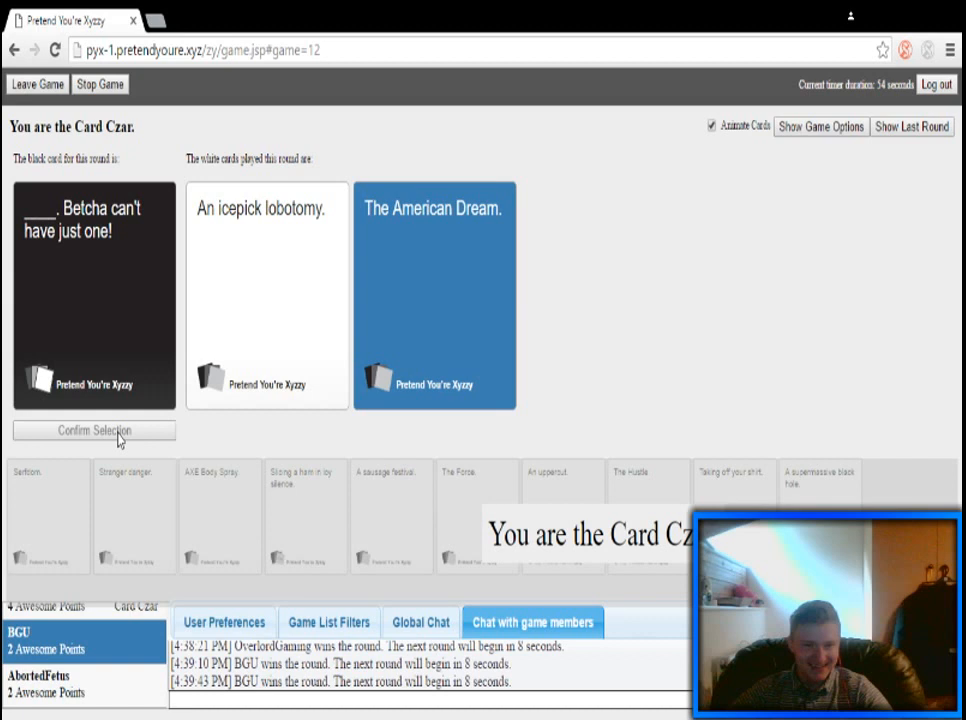
mouse_move(82, 641)
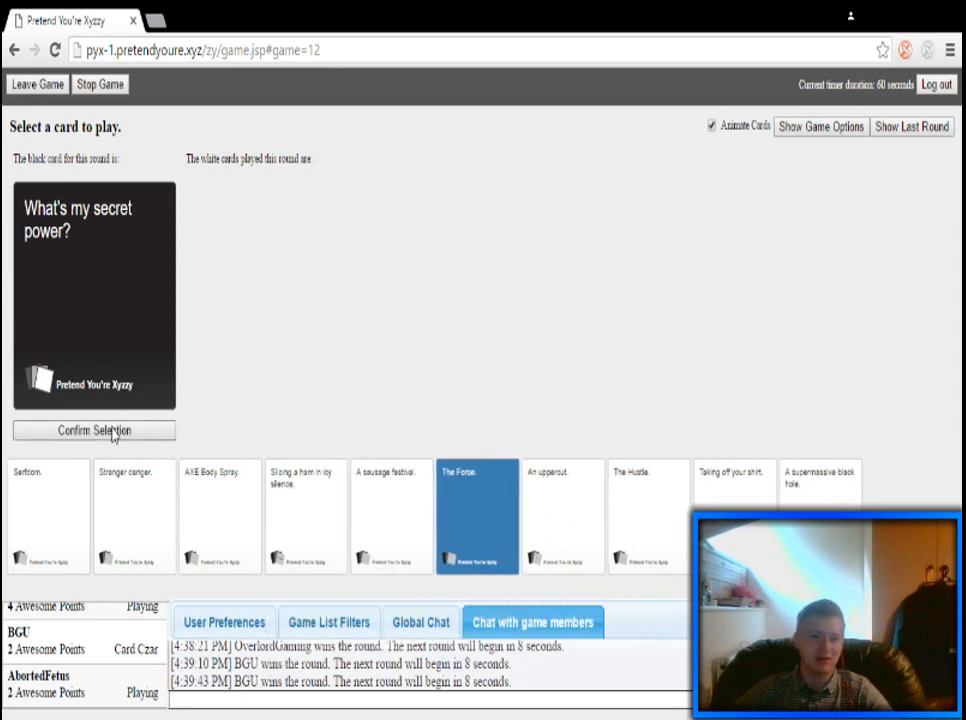
Submit The Force. for the secret-power card and display the game options
click(93, 430)
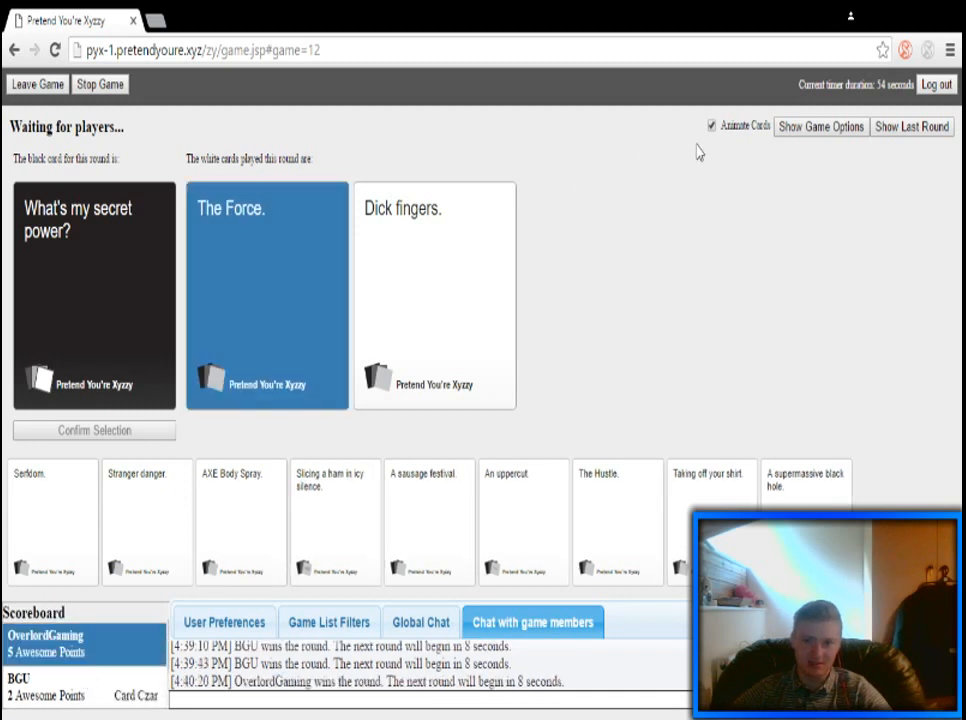
click(821, 126)
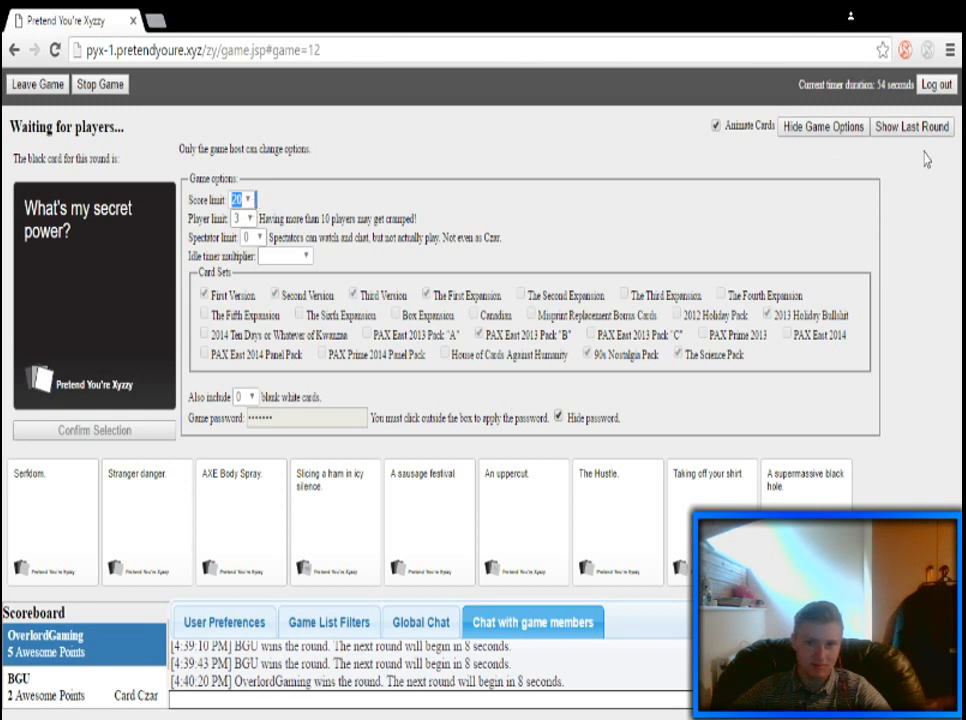
Hide the game options panel
click(822, 126)
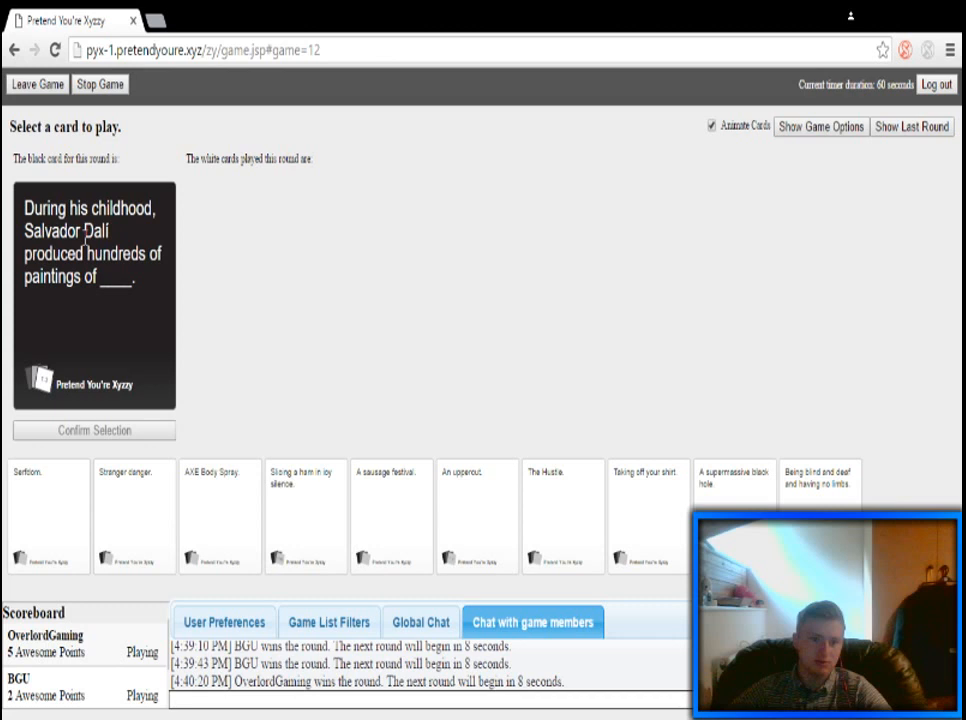
mouse_move(190, 275)
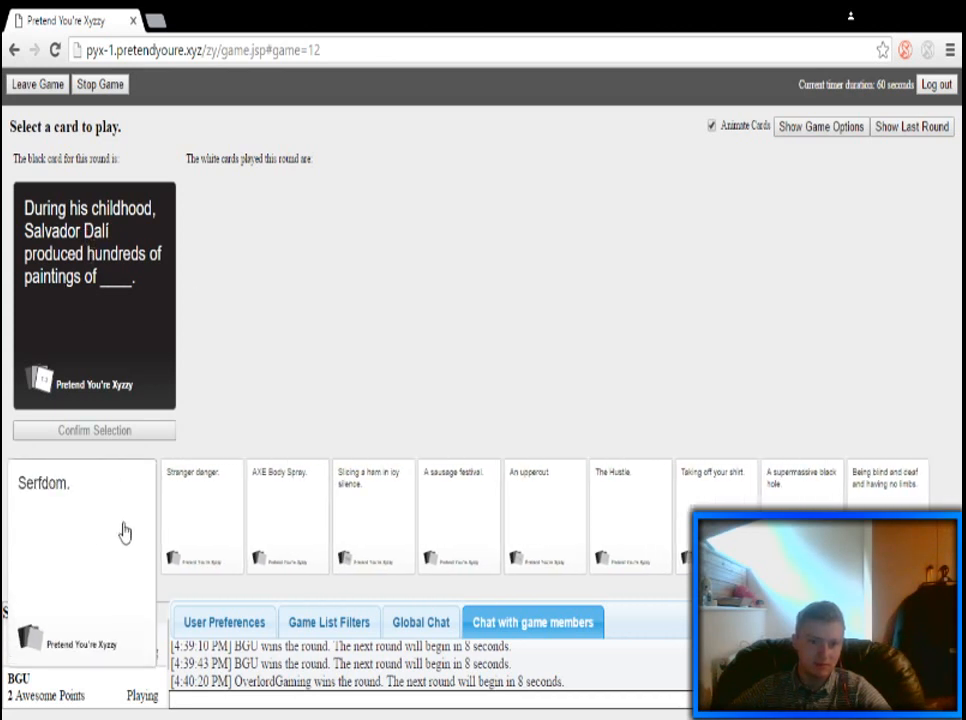
Play a white card from your hand for the Salvador Dalí card
click(288, 515)
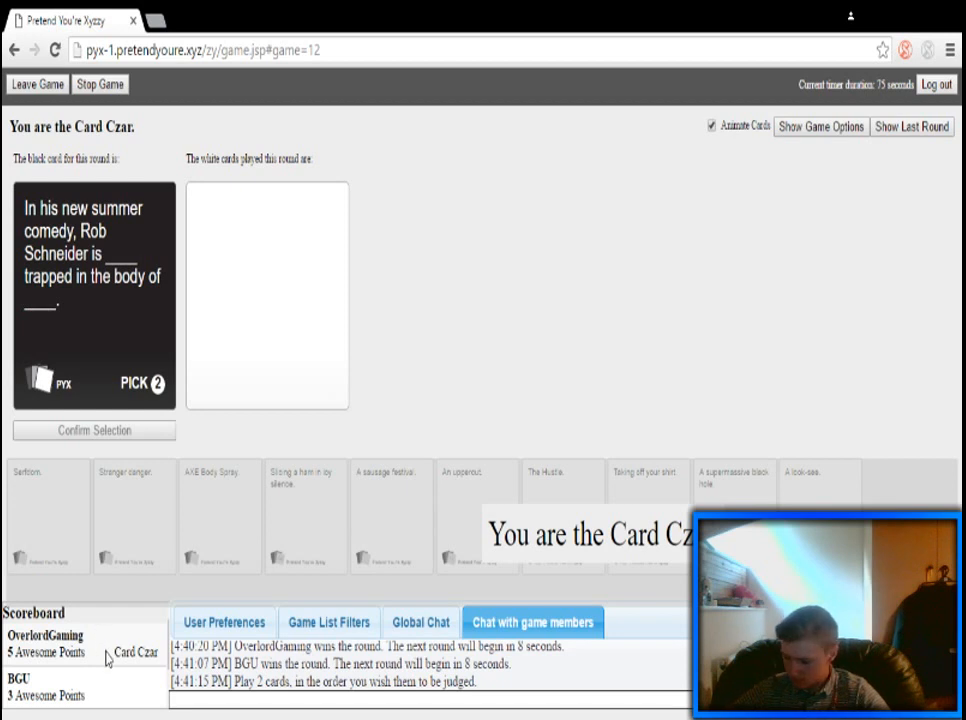
mouse_move(108, 665)
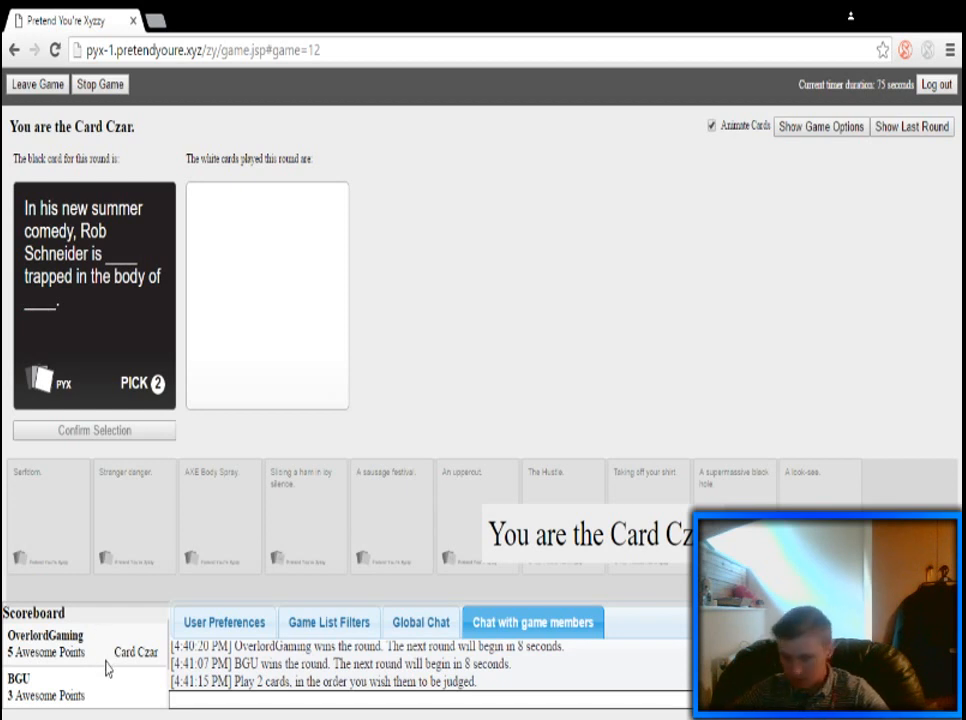
mouse_move(488, 408)
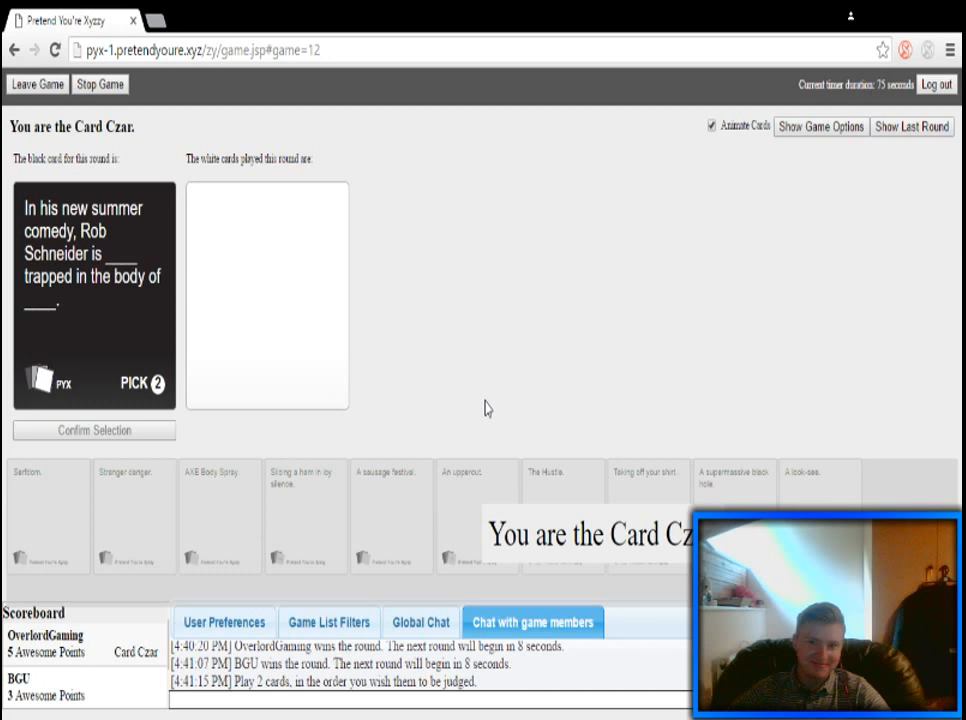
mouse_move(502, 337)
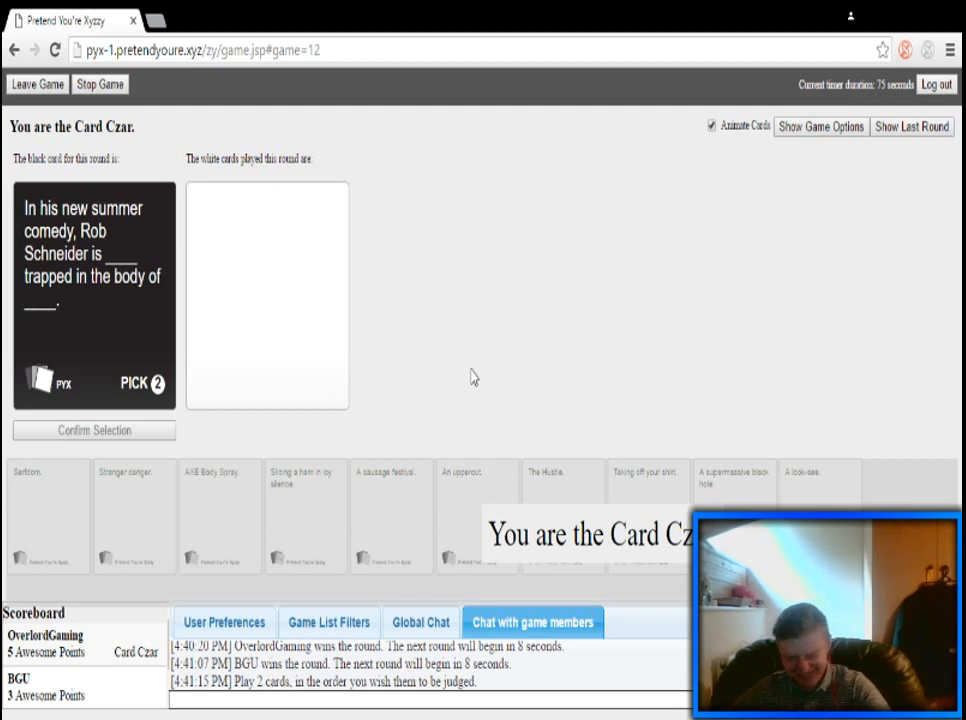
mouse_move(490, 305)
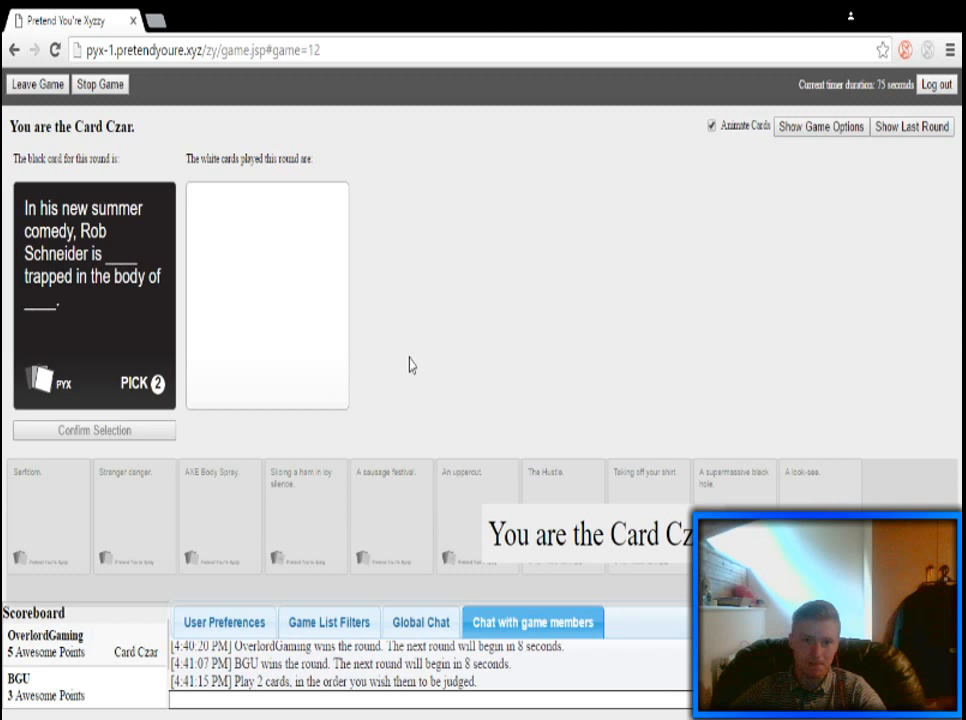
mouse_move(281, 352)
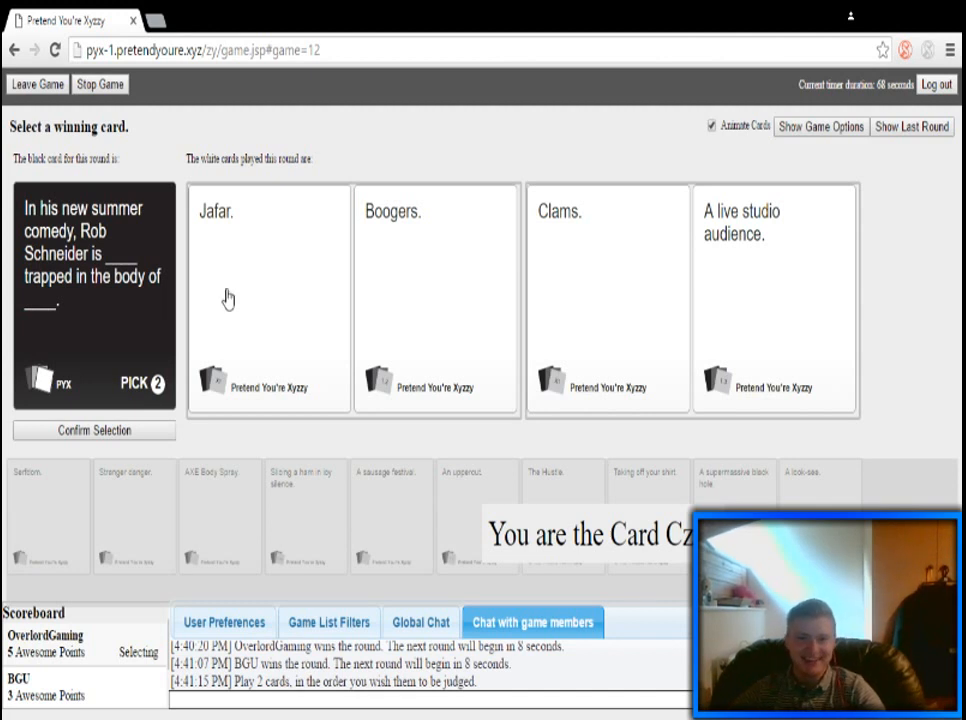
Select a card in the game area as the Michael Bay round begins
click(607, 300)
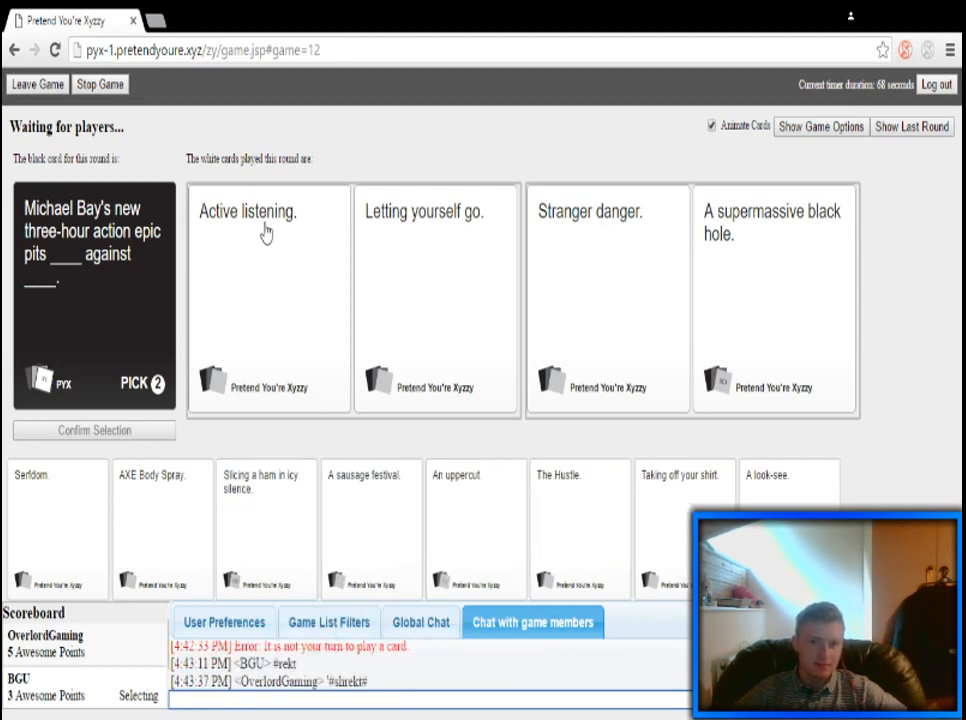
mouse_move(279, 268)
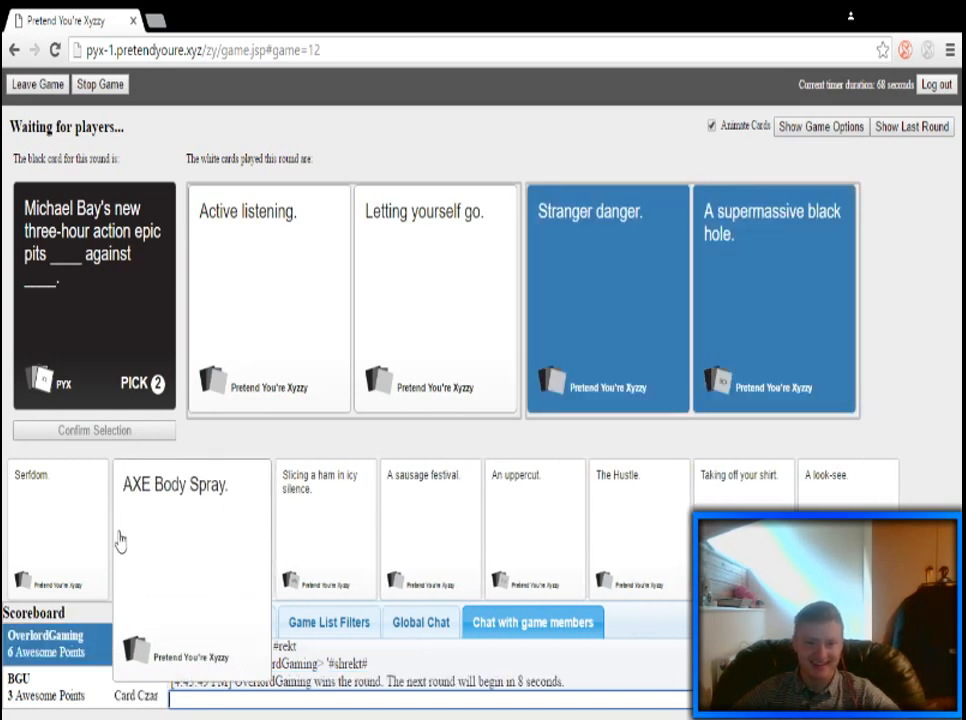
mouse_move(135, 548)
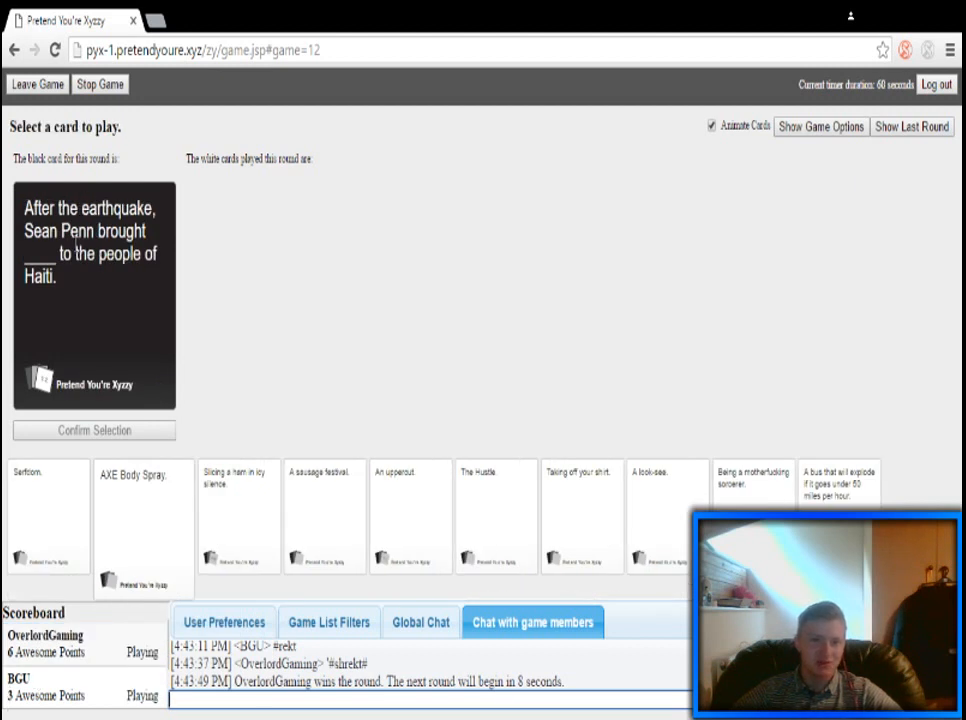
mouse_move(80, 422)
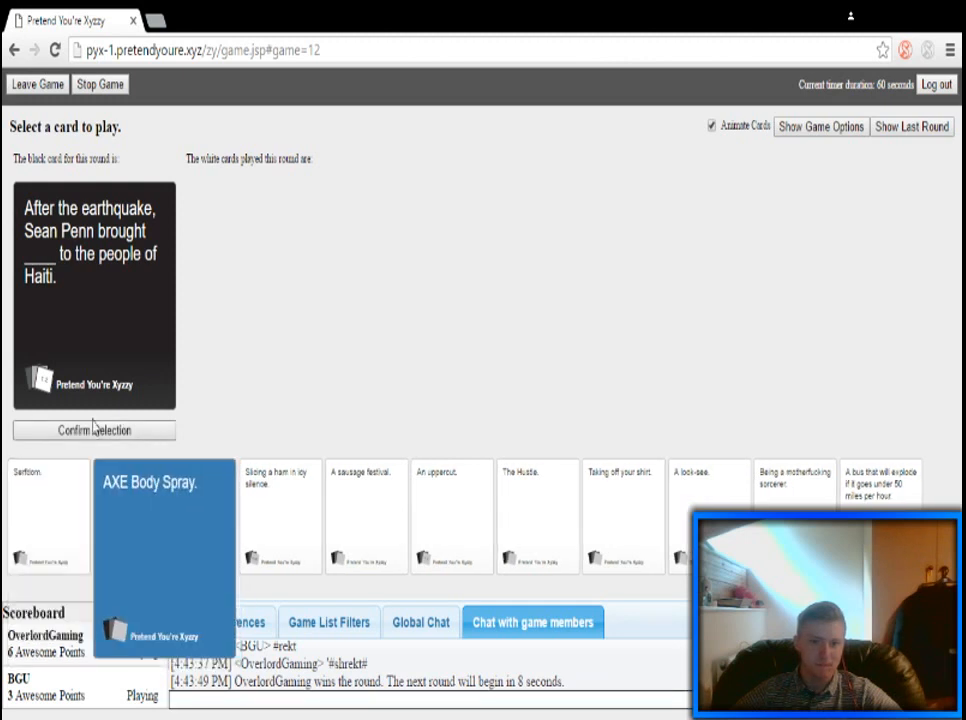
Submit AXE Body Spray from your hand for the Sean Penn black card
click(94, 430)
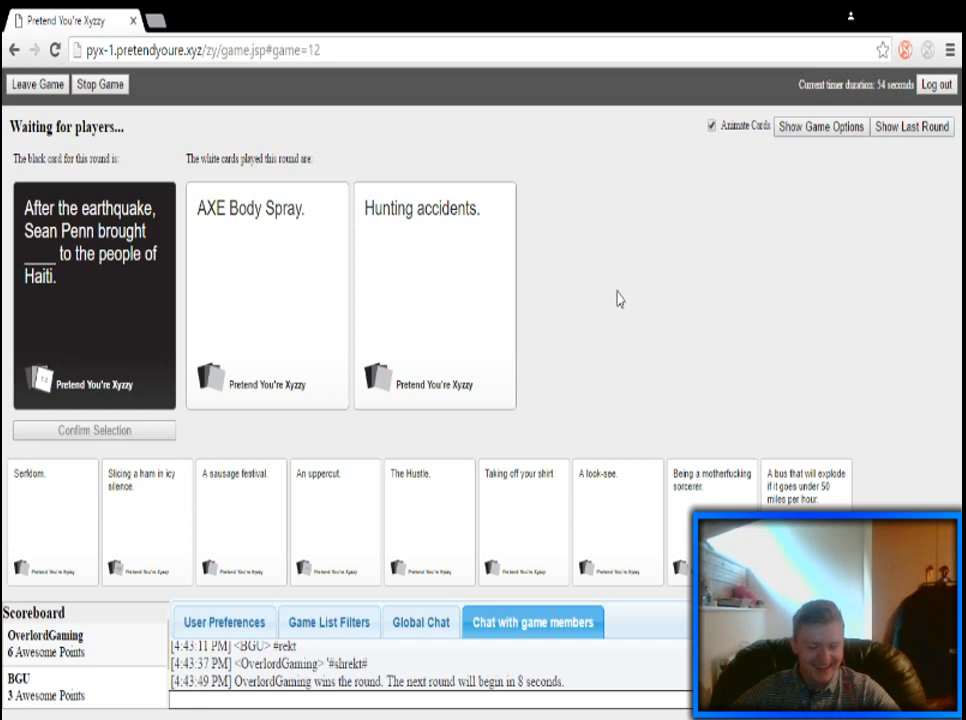
Watch AXE Body Spray win the Sean Penn round, raising OverlordGaming to 7 points
click(266, 295)
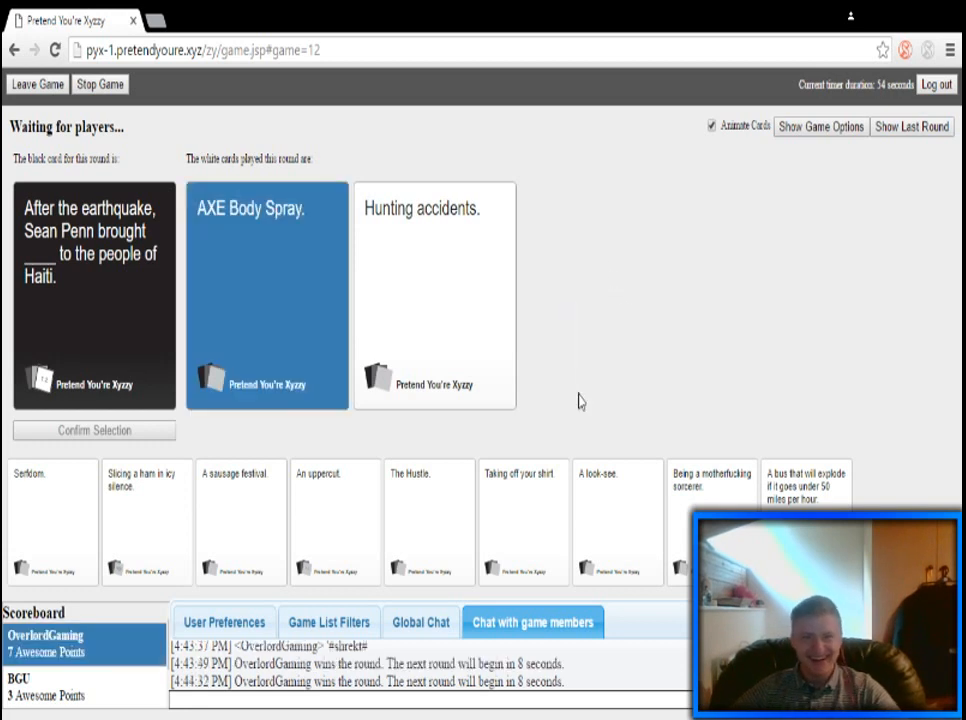
mouse_move(537, 338)
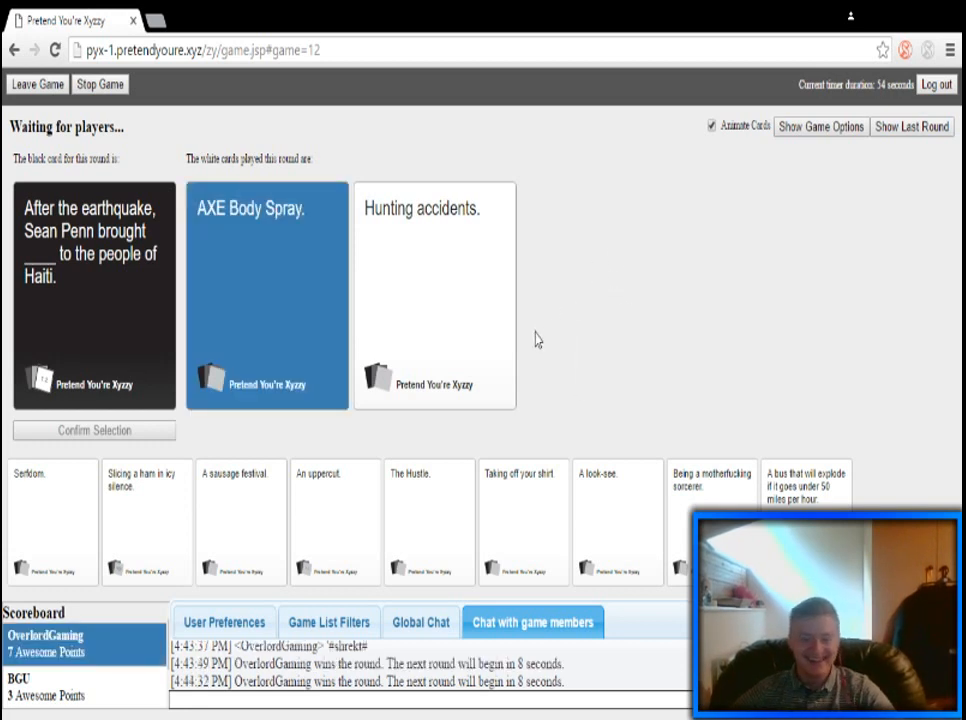
mouse_move(352, 453)
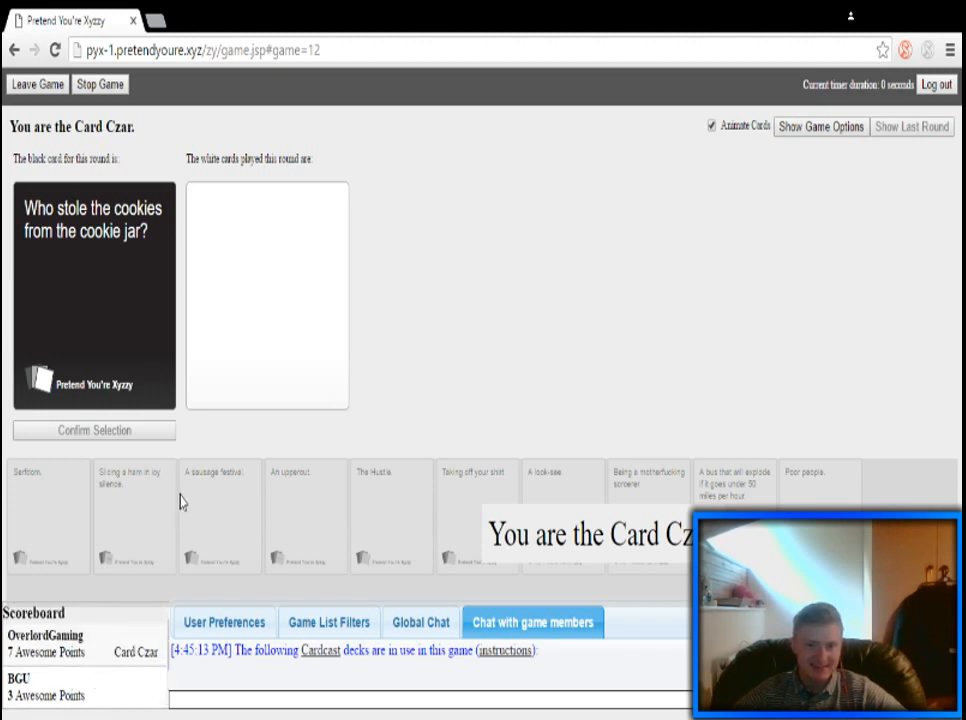
mouse_move(140, 698)
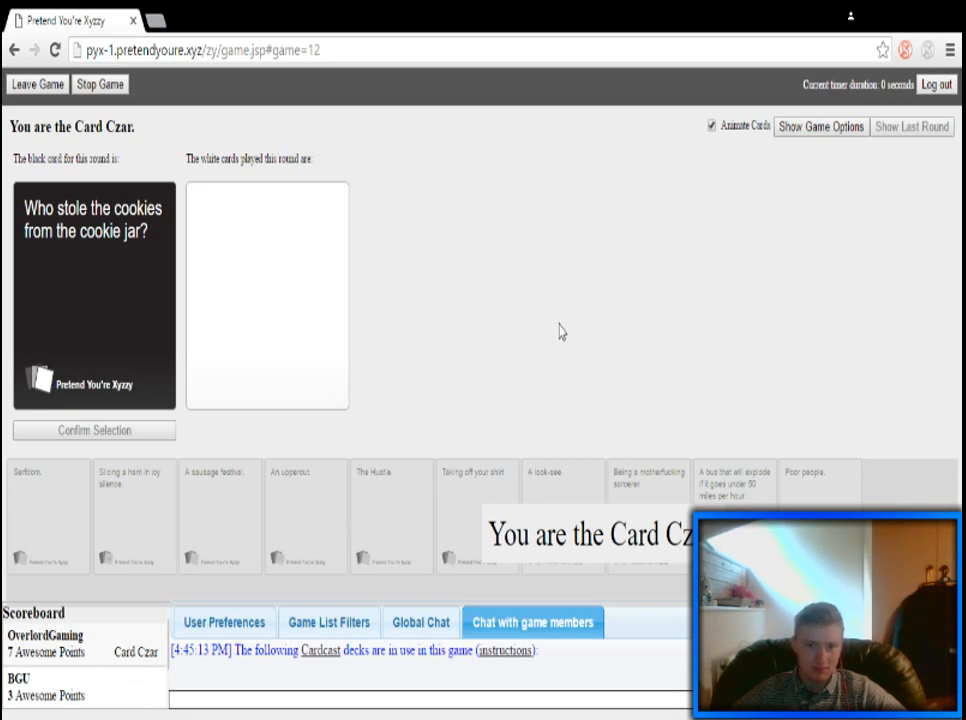
mouse_move(584, 310)
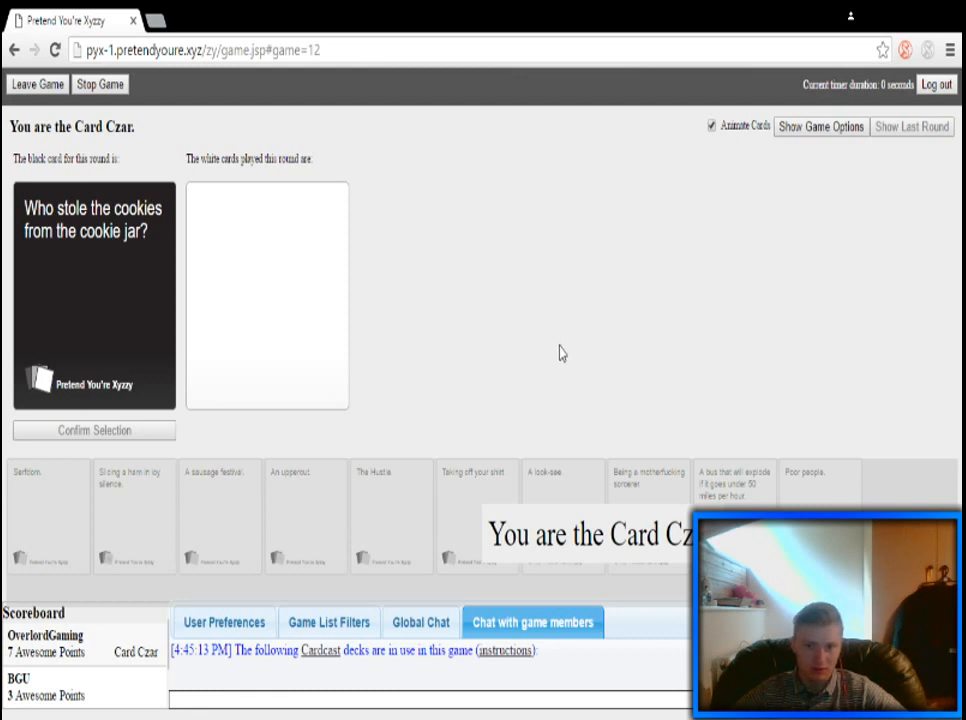
mouse_move(399, 348)
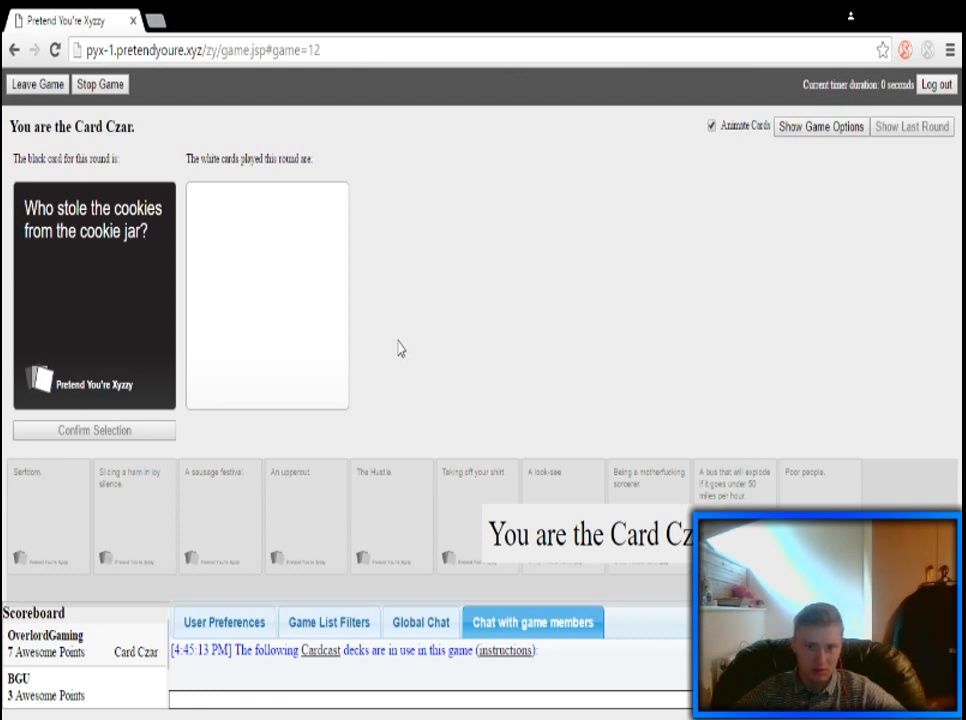
Click near the top of the board as the game resets to Game options
click(821, 126)
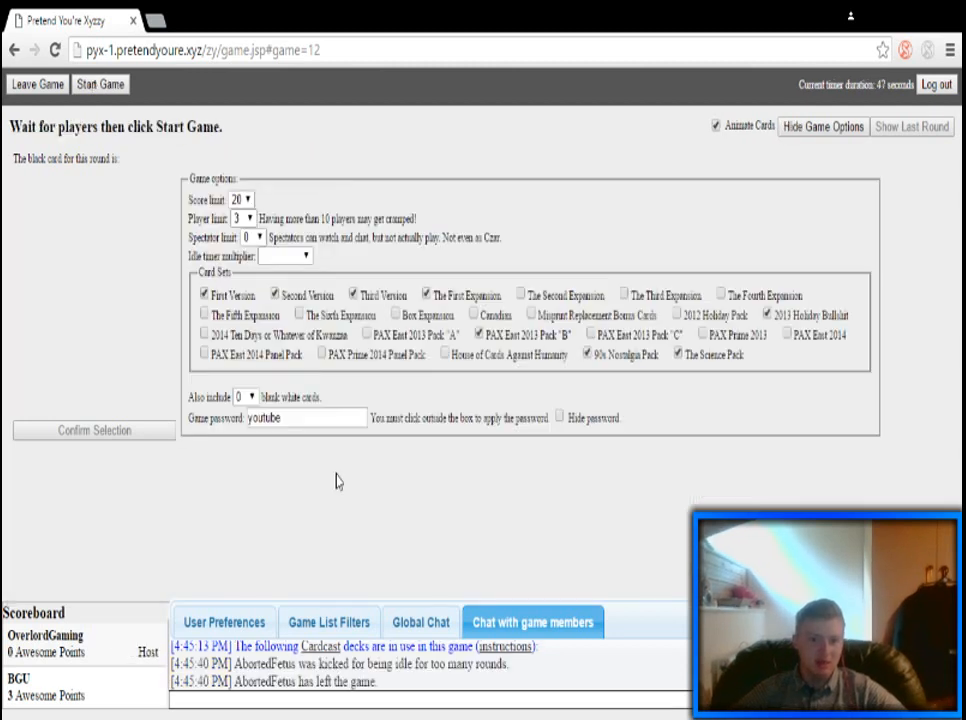